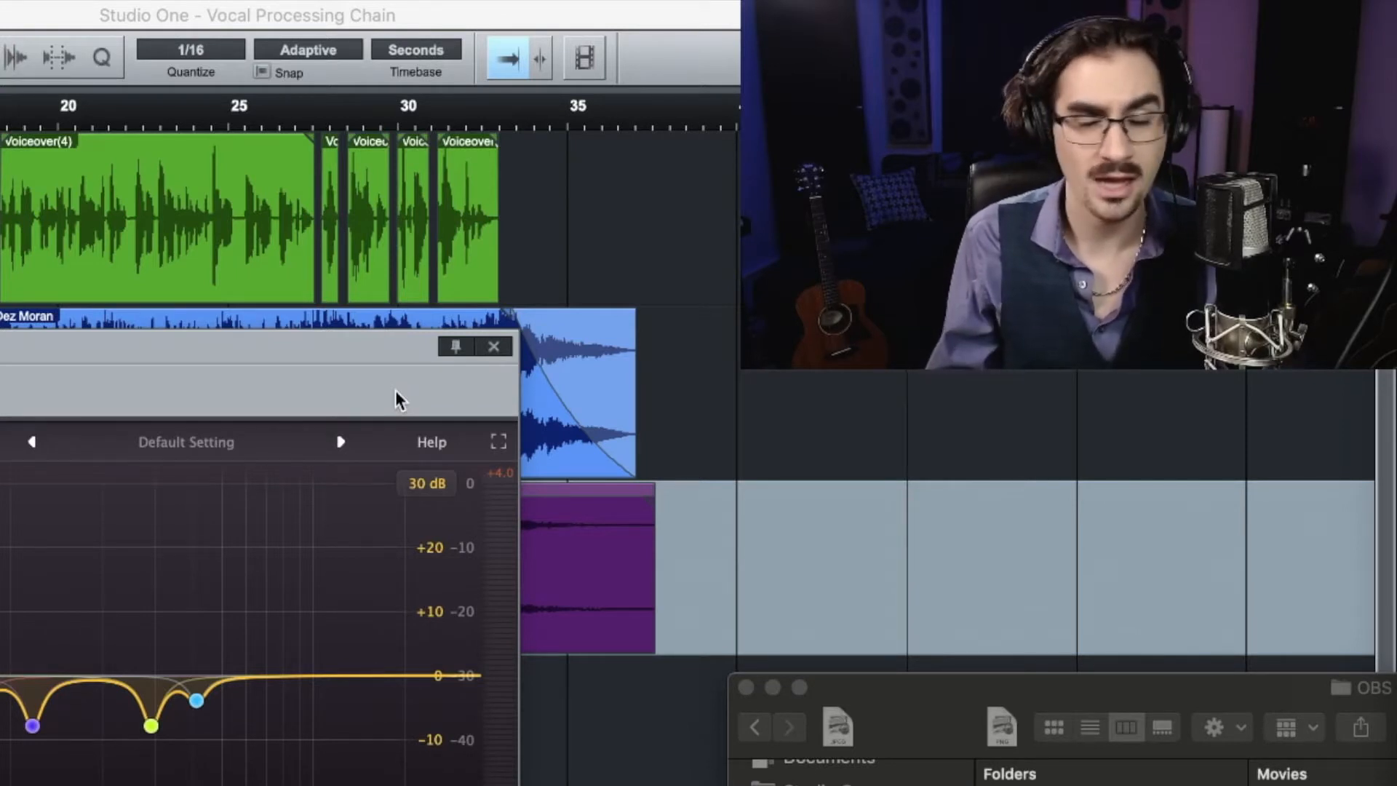
{"action": "mouse_move", "coordinate": [85, 403]}
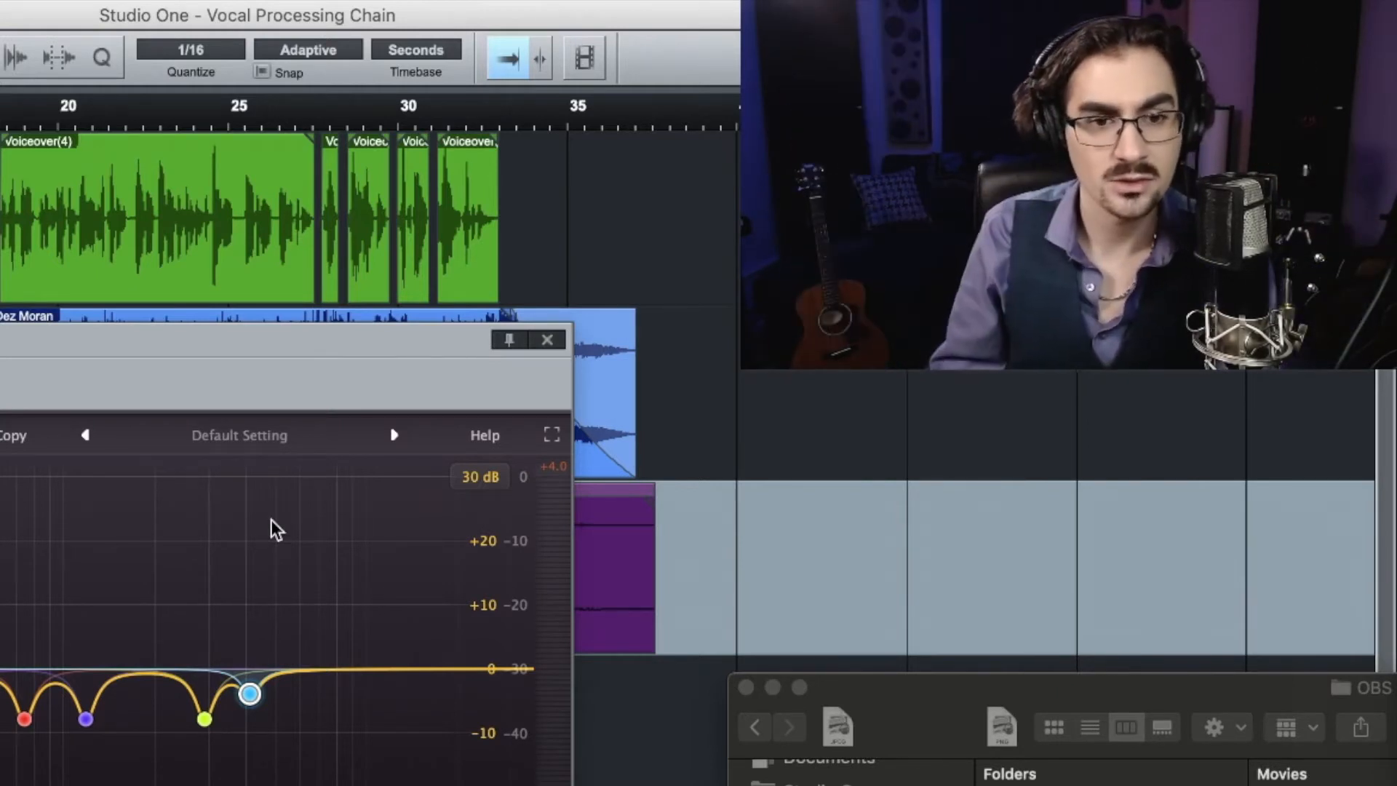
{"action": "mouse_move", "coordinate": [434, 467]}
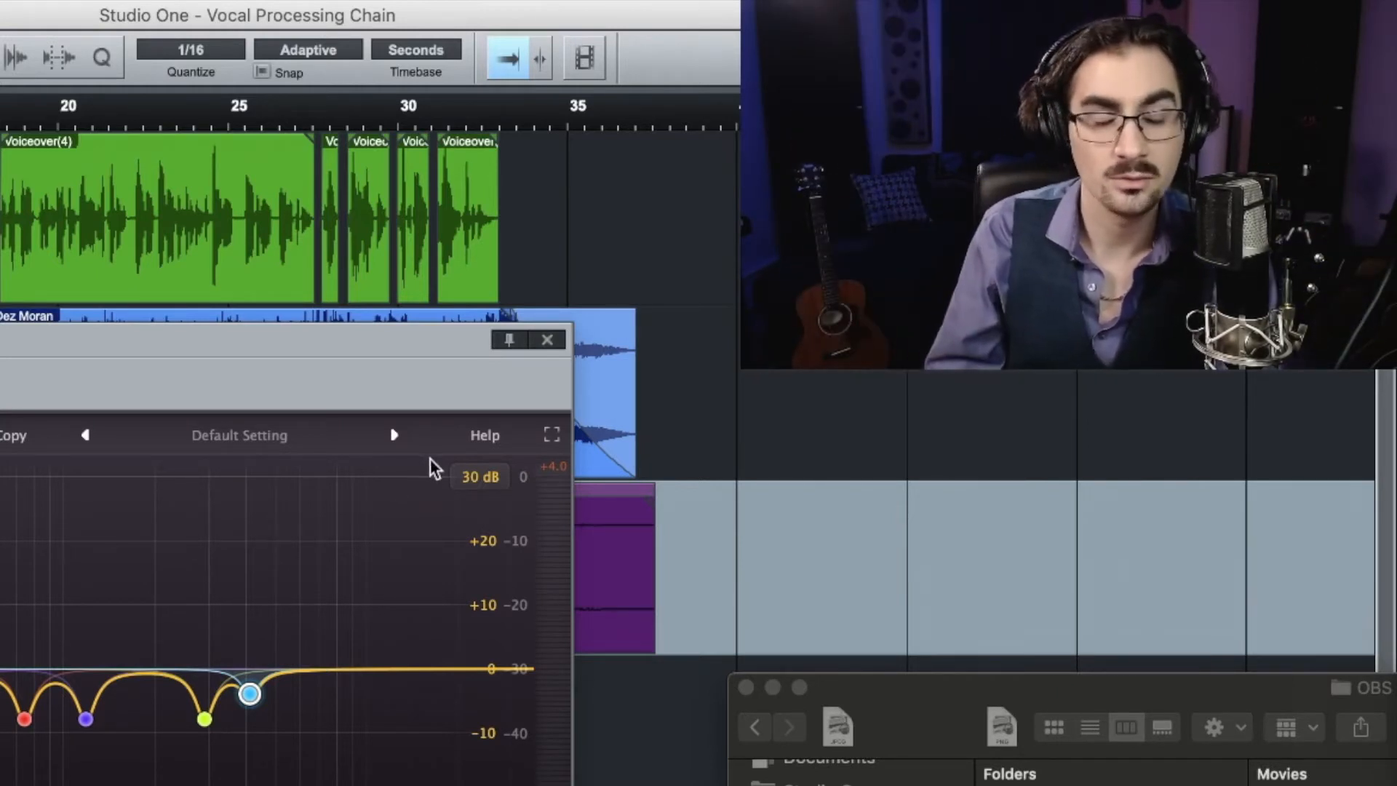
{"action": "mouse_move", "coordinate": [472, 410]}
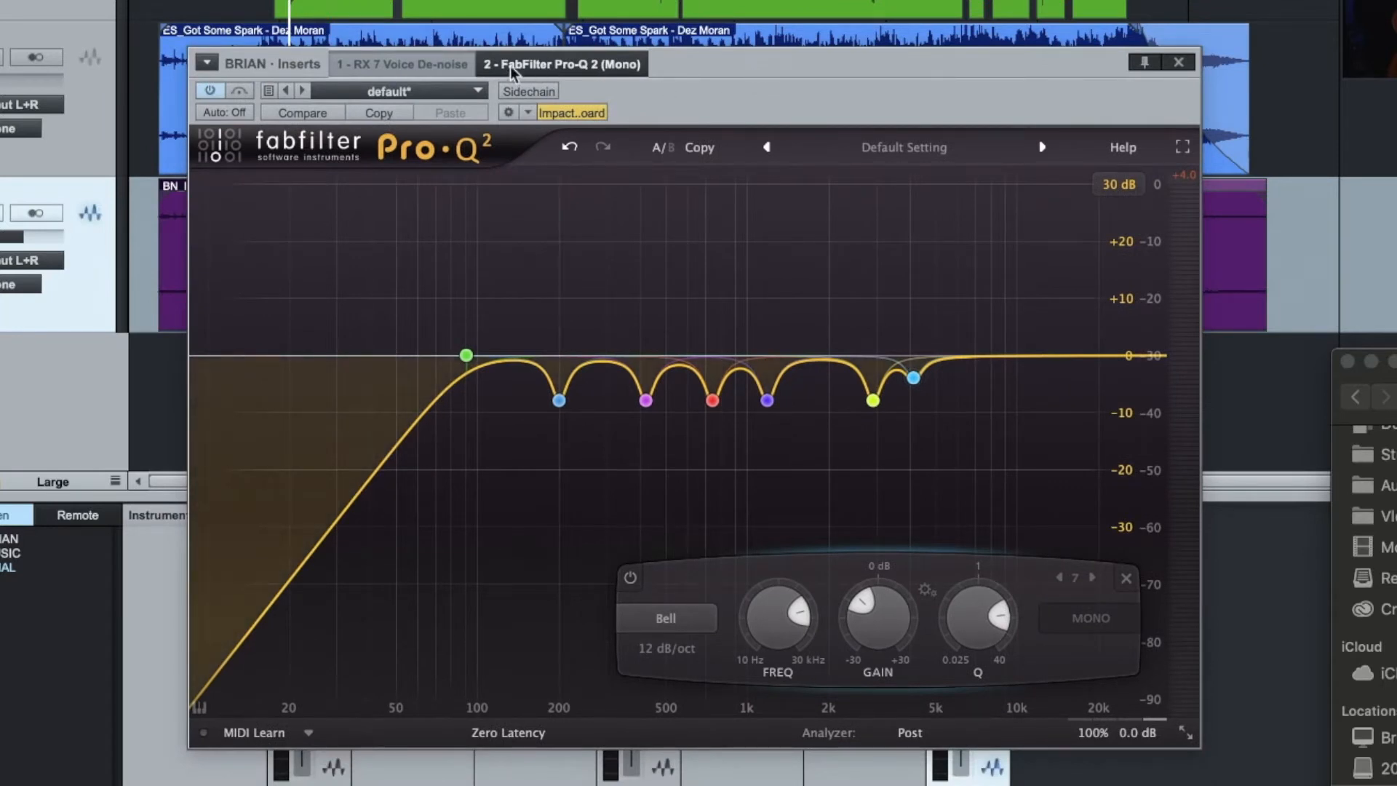
Glance at the RX 7 Voice De-noise settings, then set Pro-Q 2's display range to 12 dB
{"action": "left_click", "coordinate": [400, 64]}
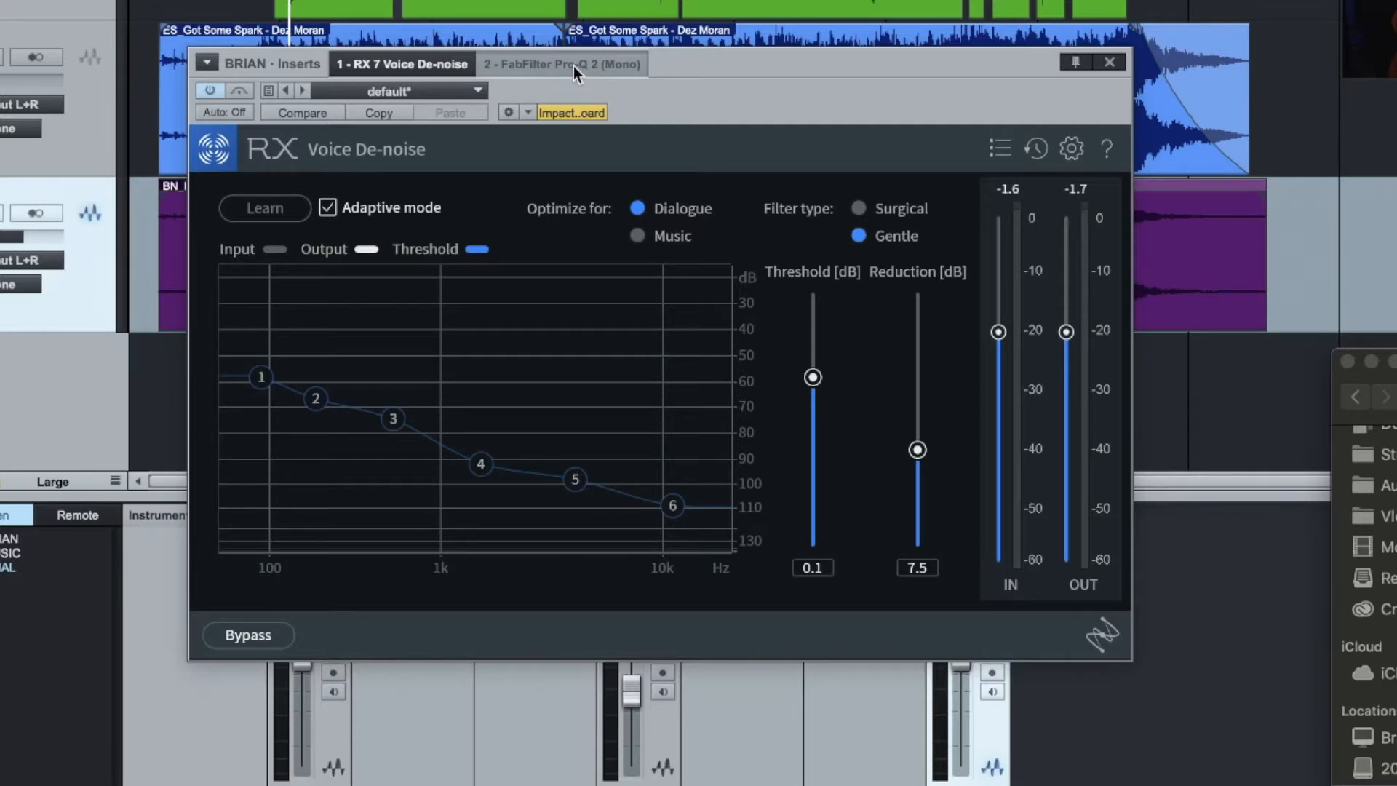
{"action": "left_click", "coordinate": [563, 63]}
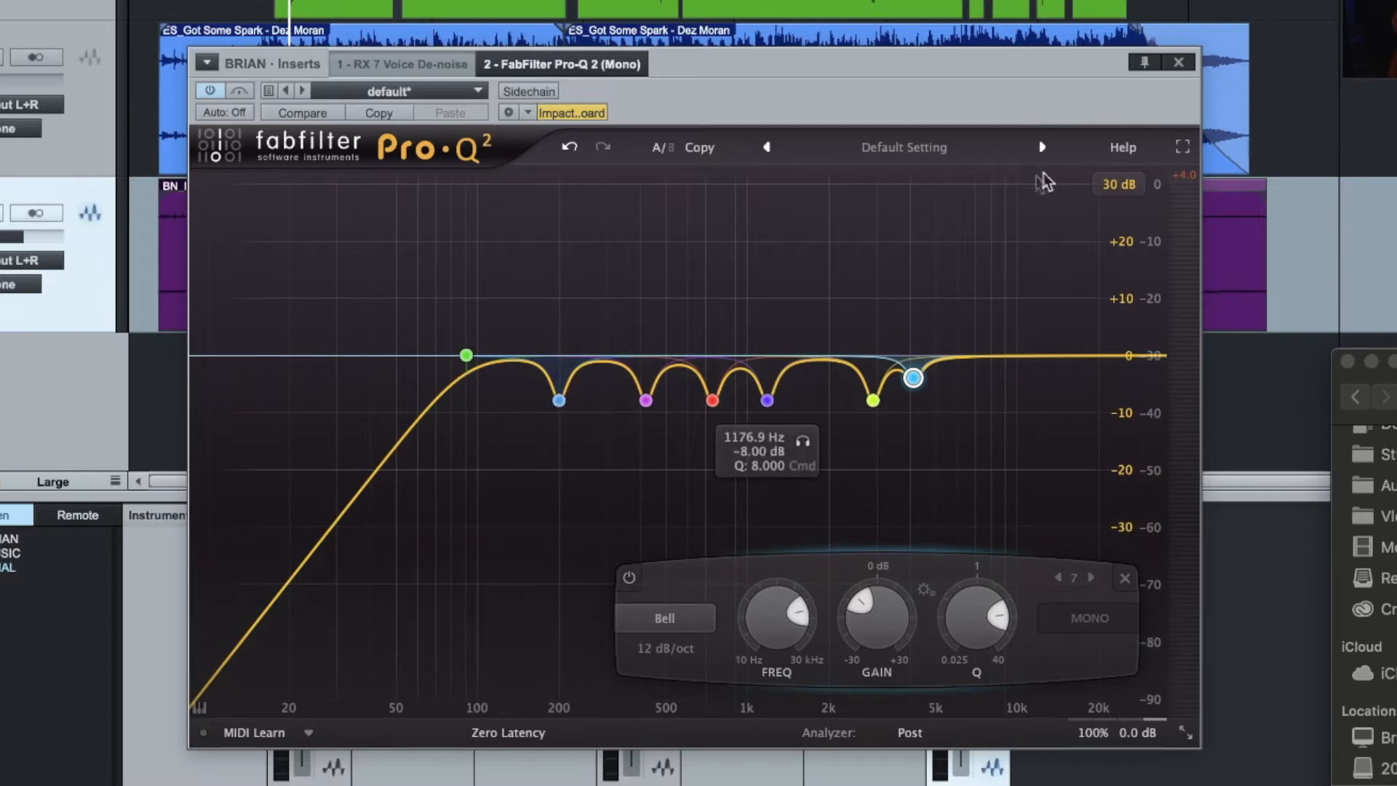
{"action": "left_click", "coordinate": [1117, 185]}
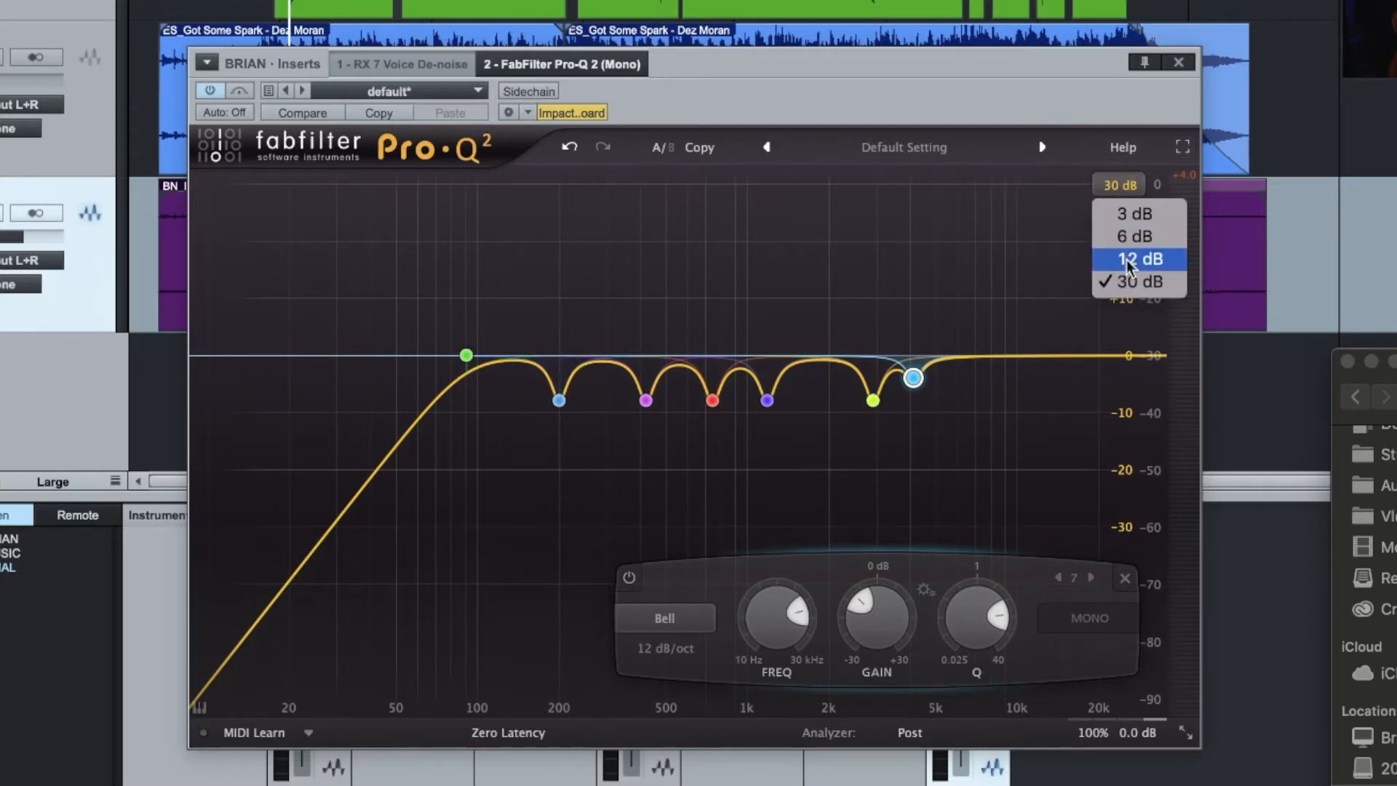
{"action": "left_click", "coordinate": [1138, 259]}
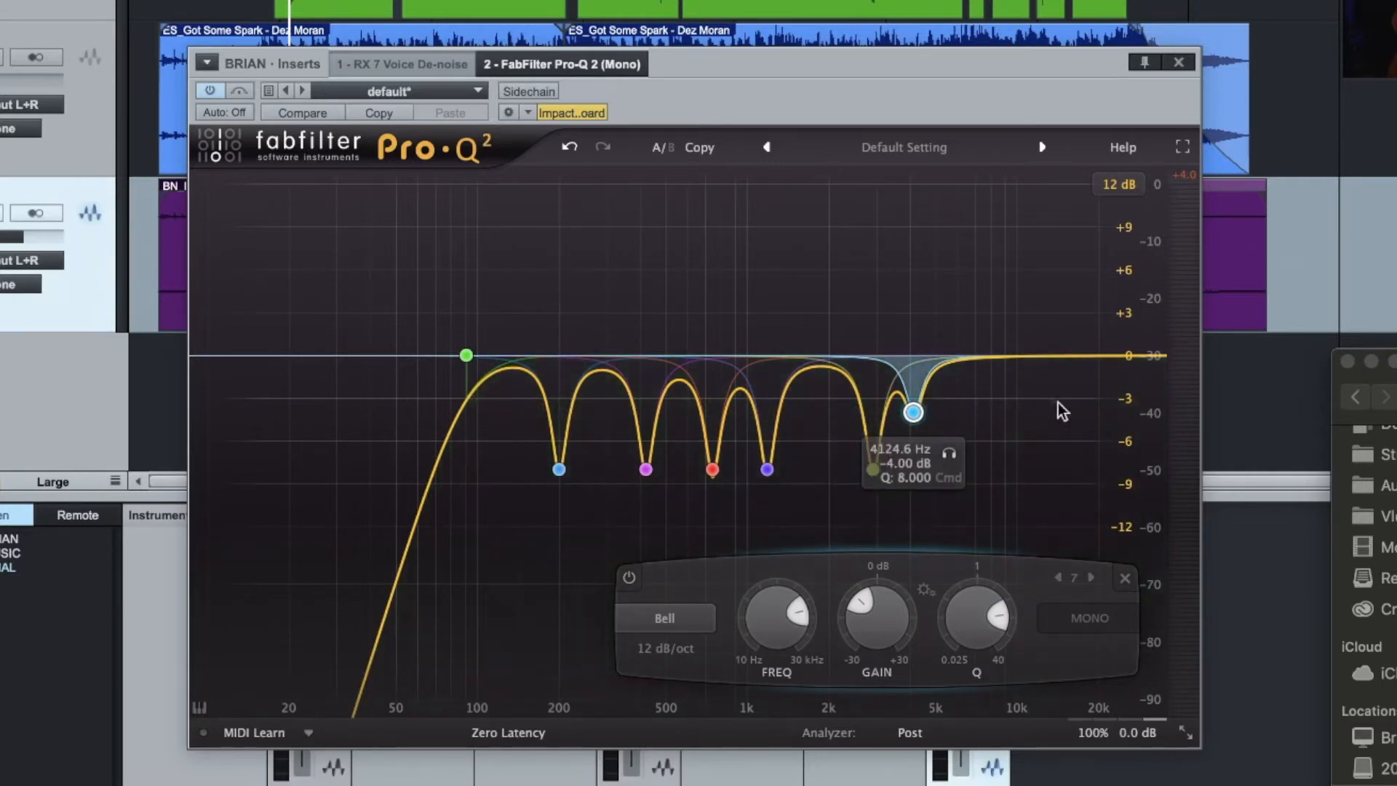
{"action": "mouse_move", "coordinate": [893, 235]}
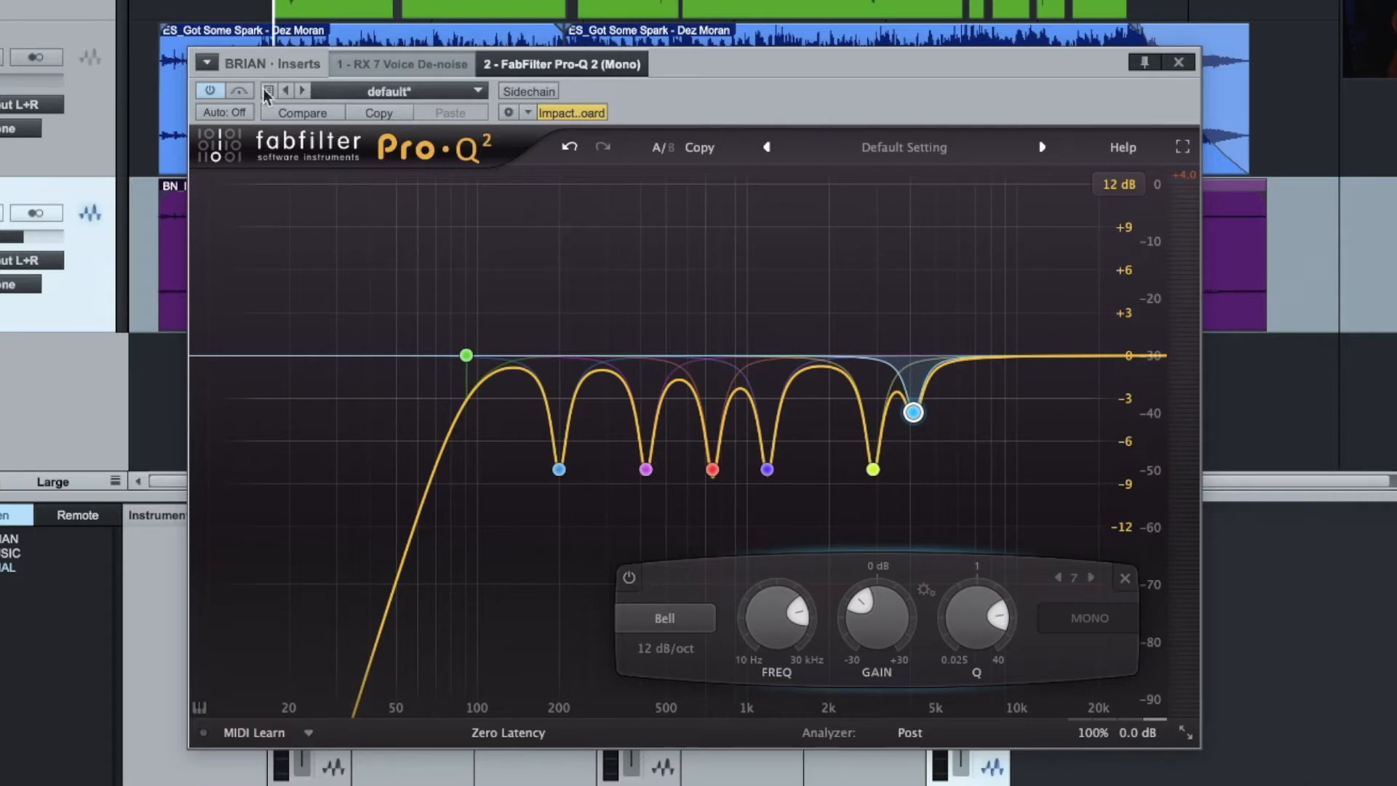
{"action": "left_click", "coordinate": [241, 90]}
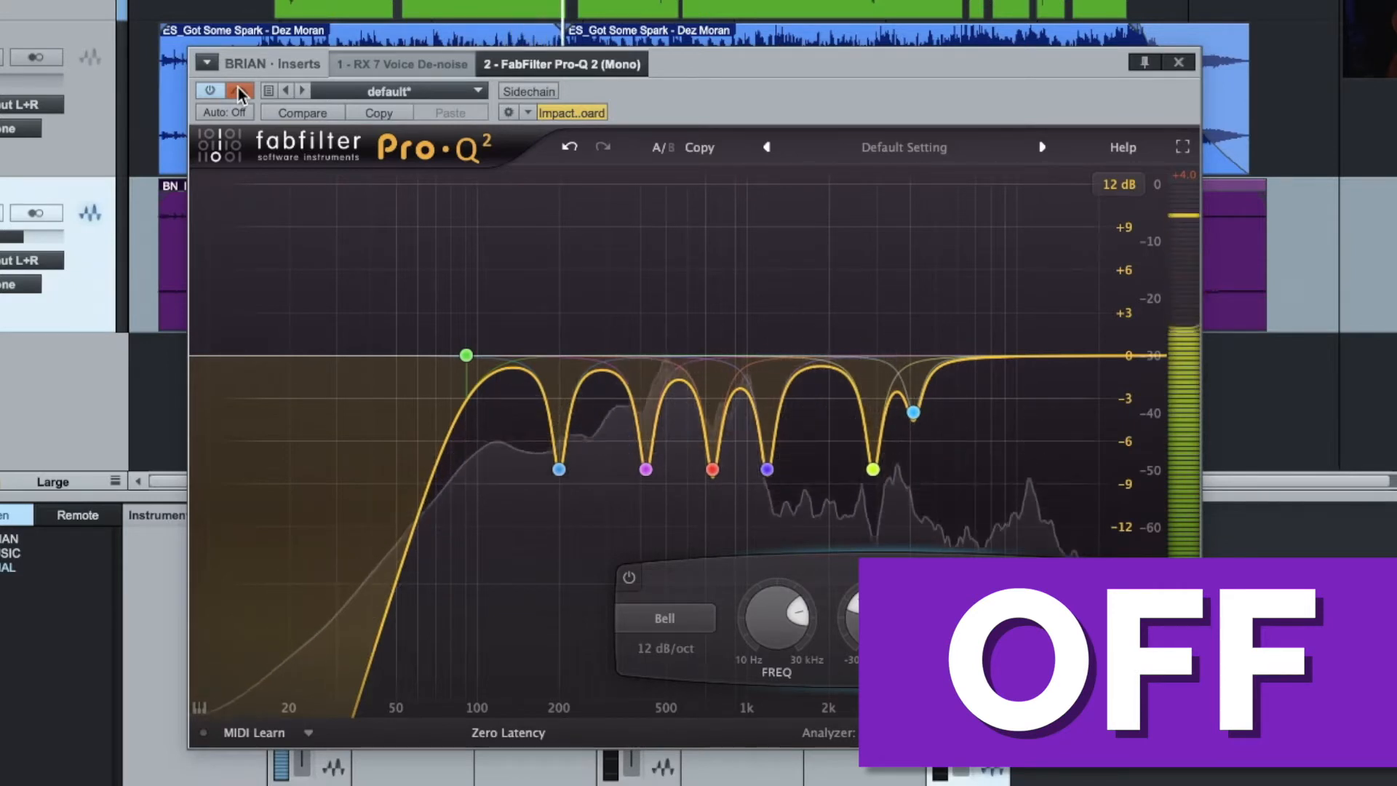
{"action": "left_click", "coordinate": [237, 90]}
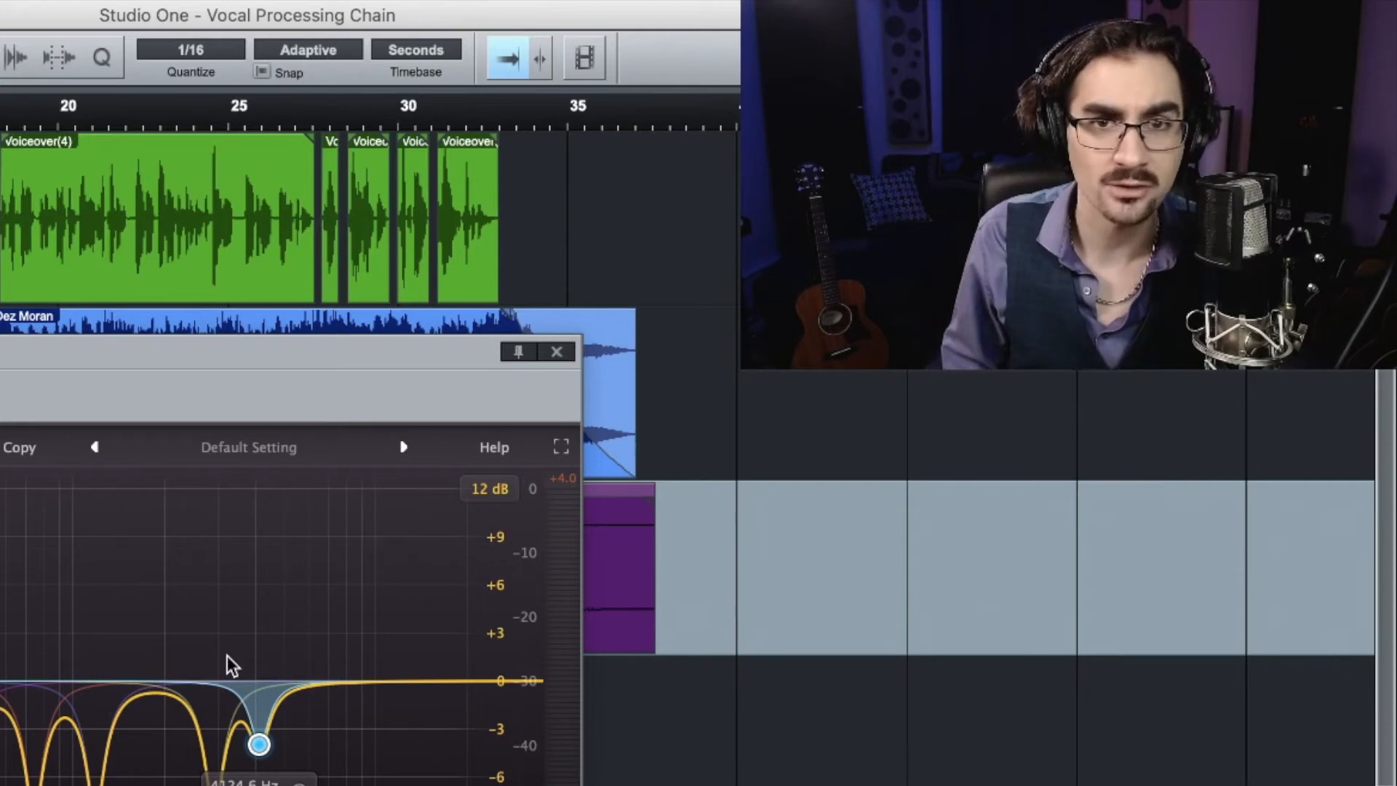
{"action": "mouse_move", "coordinate": [331, 570]}
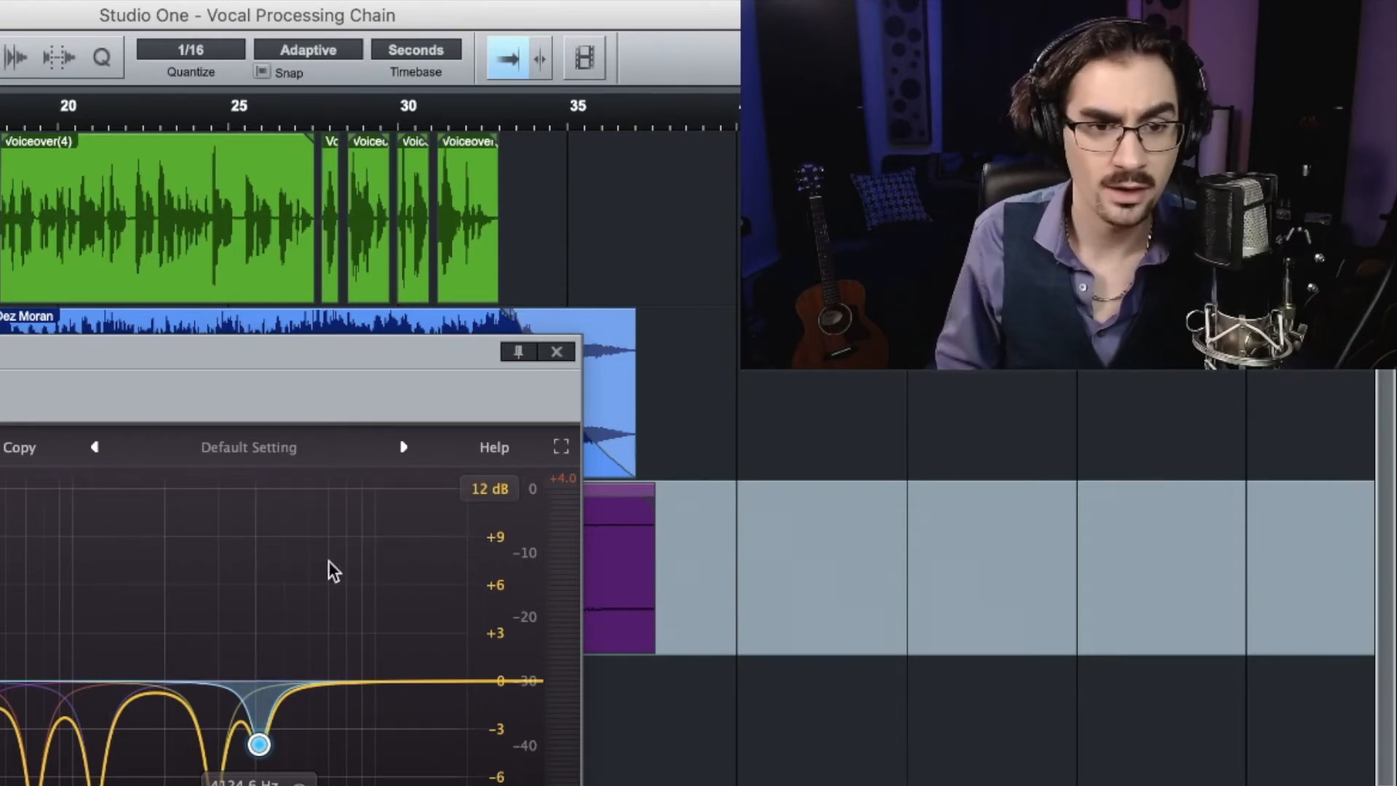
{"action": "mouse_move", "coordinate": [426, 410]}
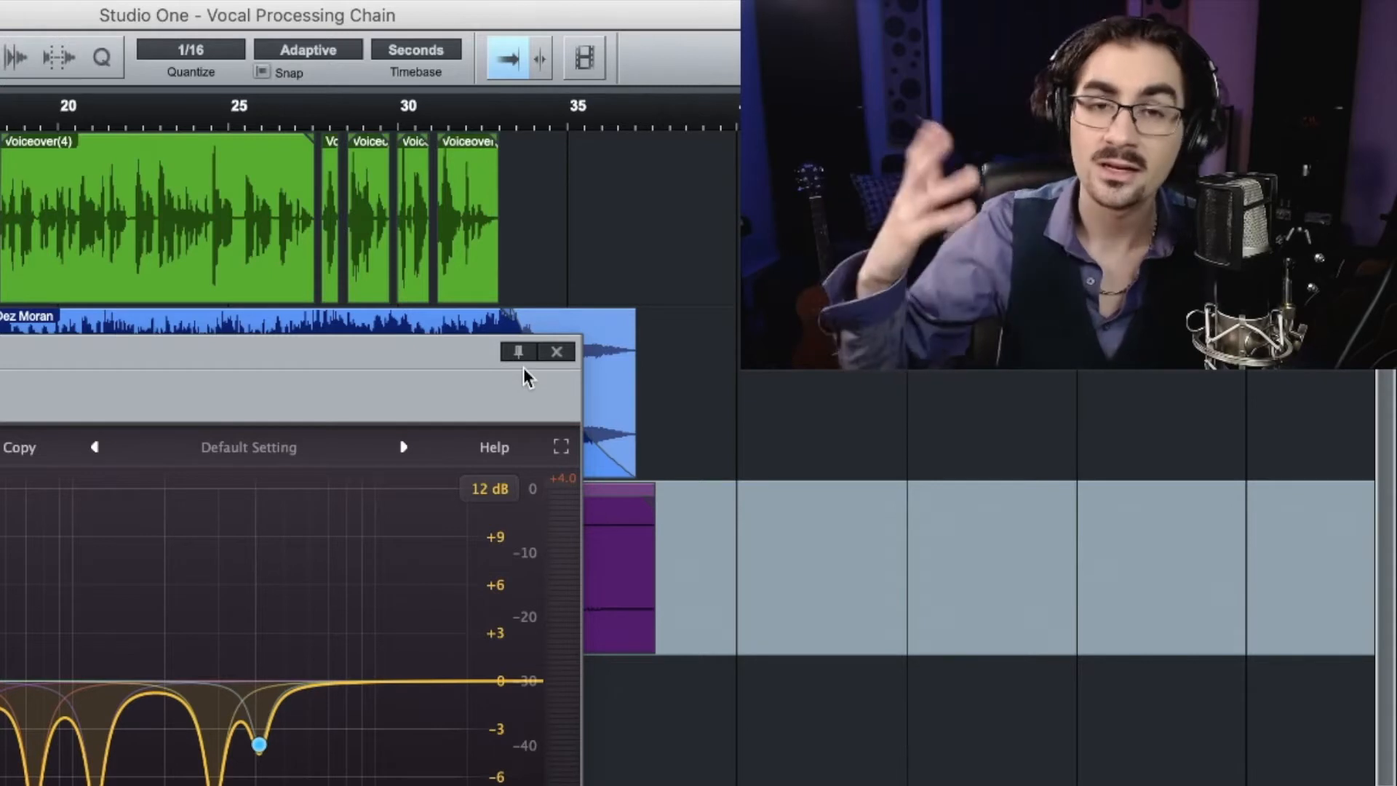
Place Waves Renaissance Compressor Mono in insert slot 3 of the BRIAN track
{"action": "left_click", "coordinate": [557, 351]}
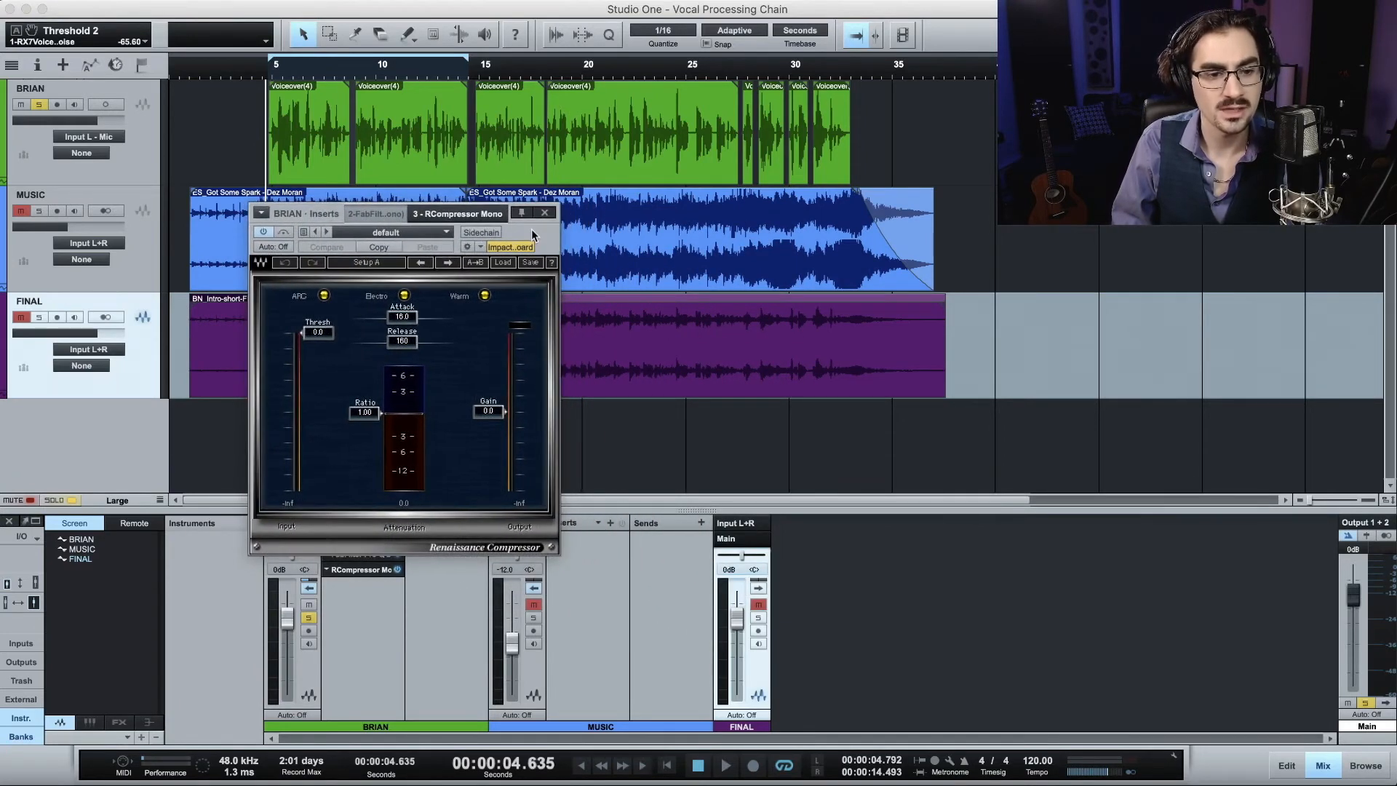
{"action": "mouse_move", "coordinate": [519, 315]}
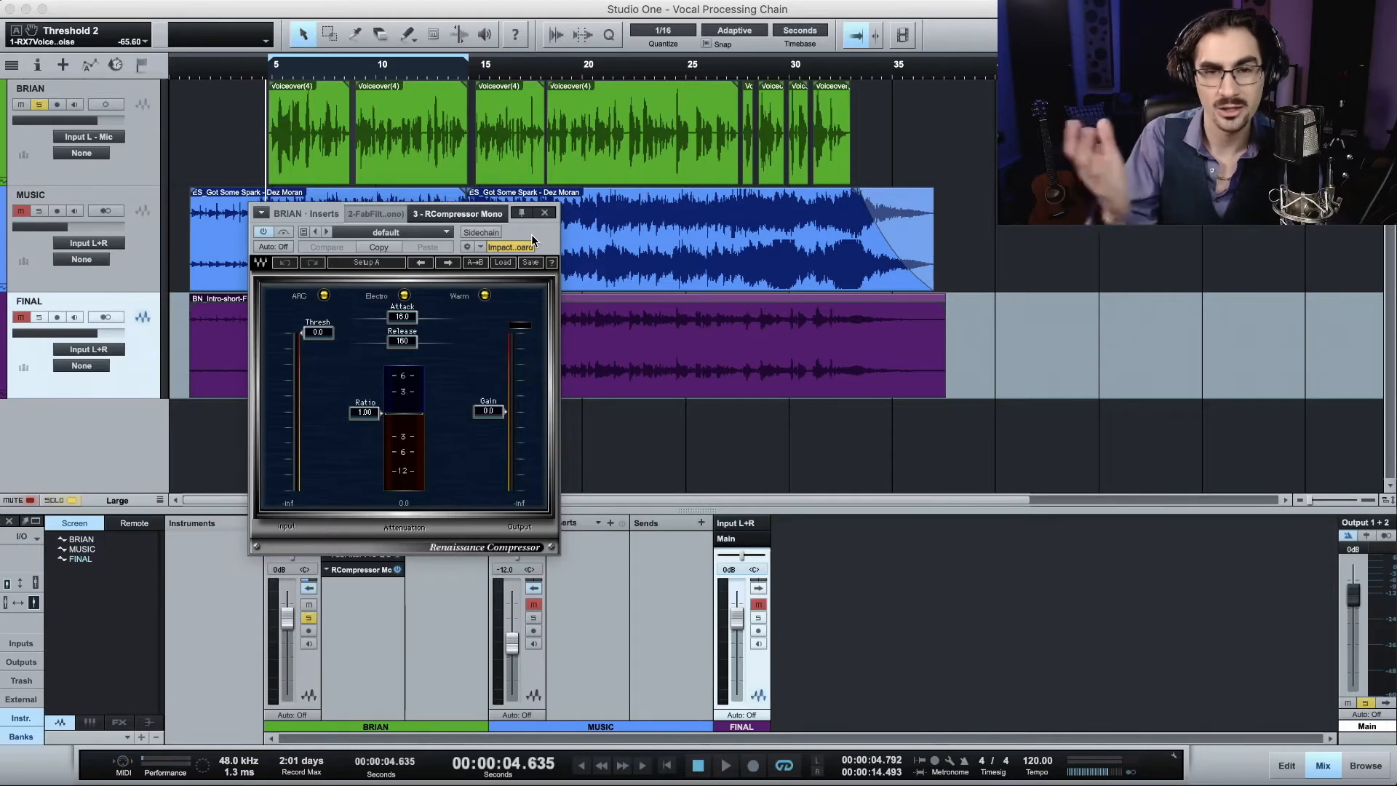
{"action": "mouse_move", "coordinate": [373, 352]}
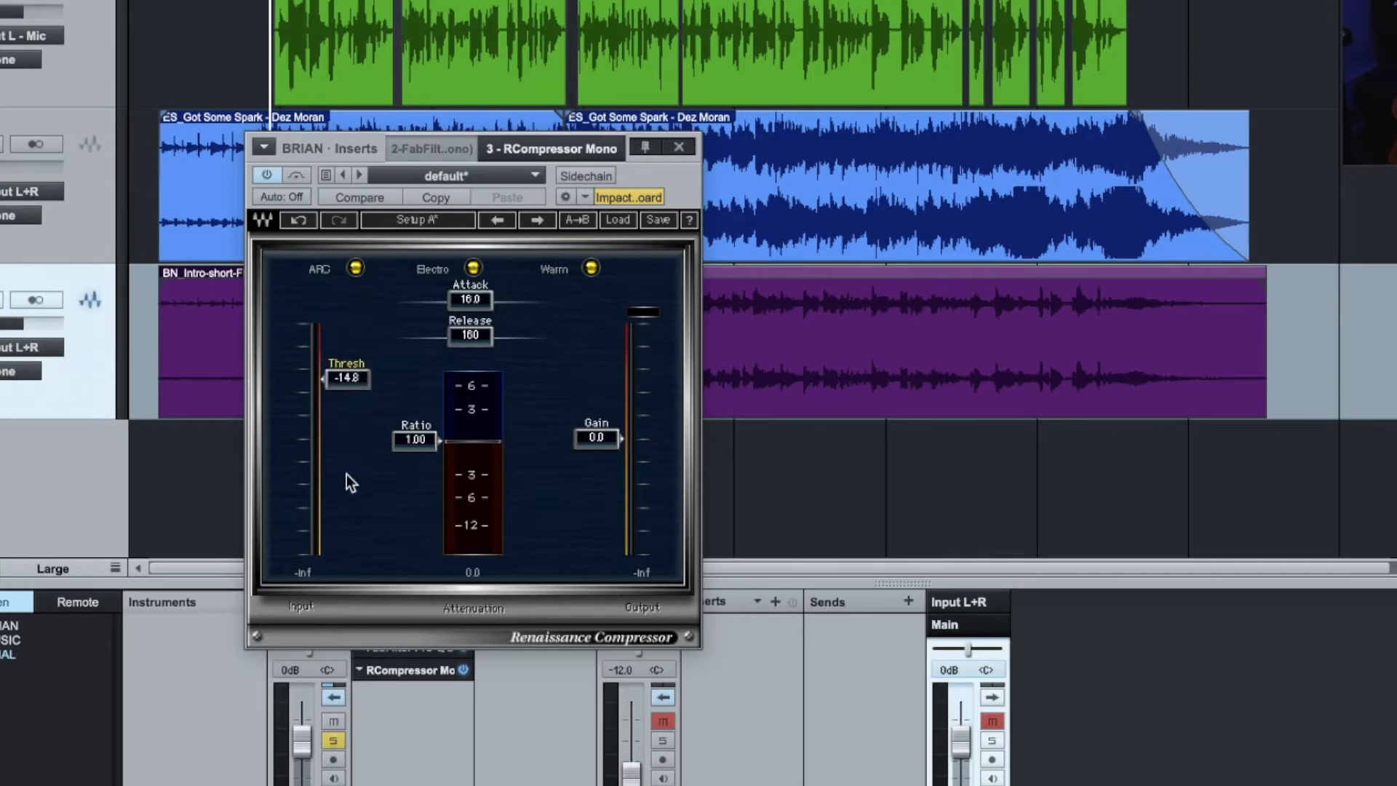
{"action": "mouse_move", "coordinate": [347, 382]}
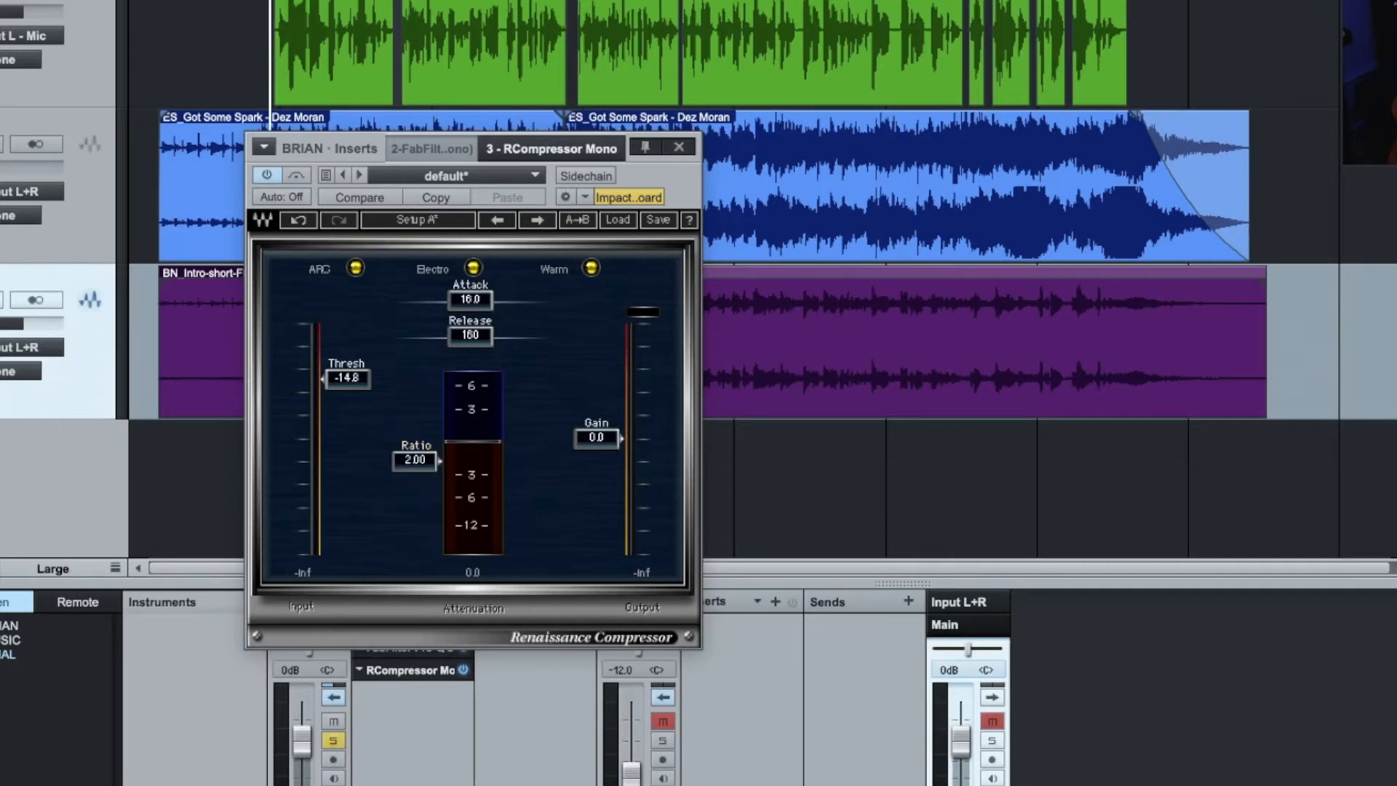
{"action": "left_click", "coordinate": [346, 377]}
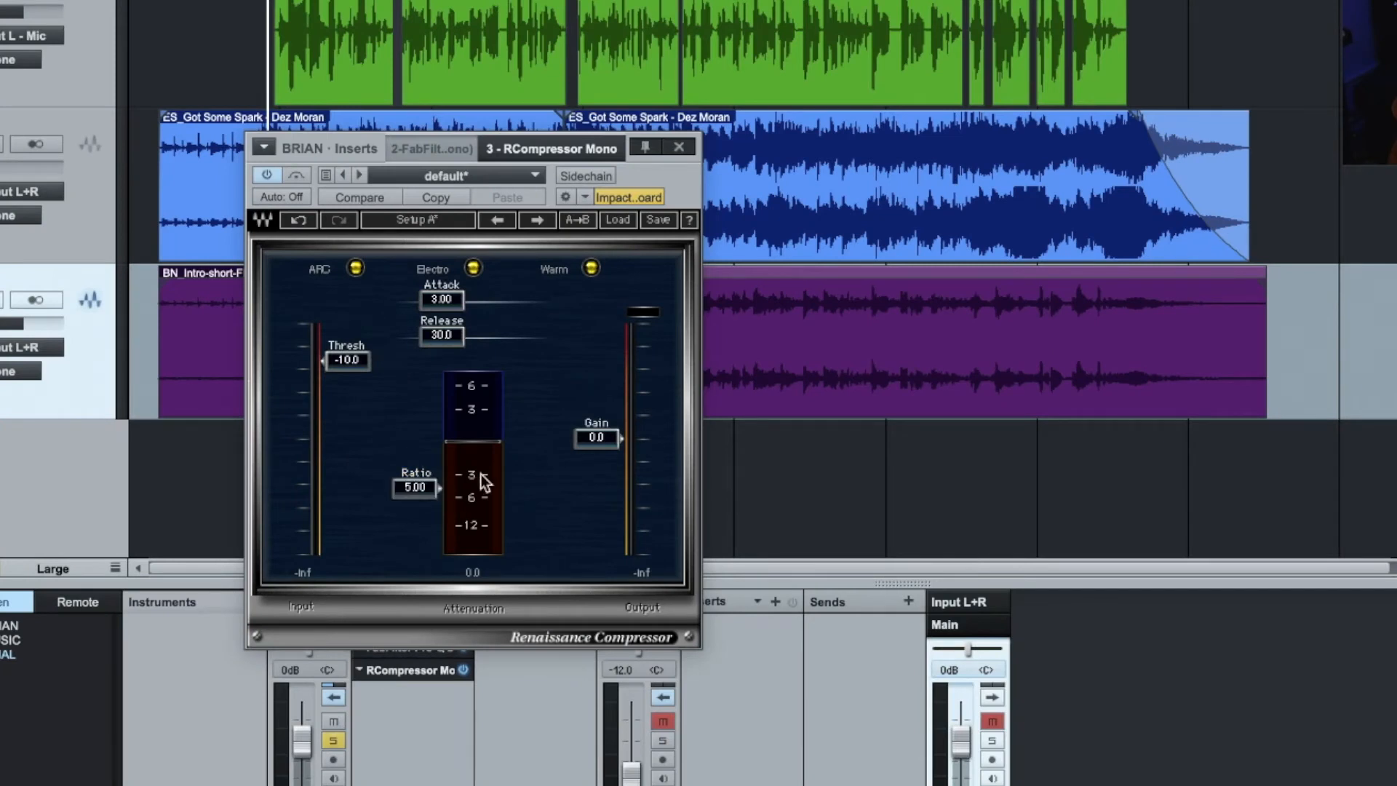
{"action": "mouse_move", "coordinate": [546, 398]}
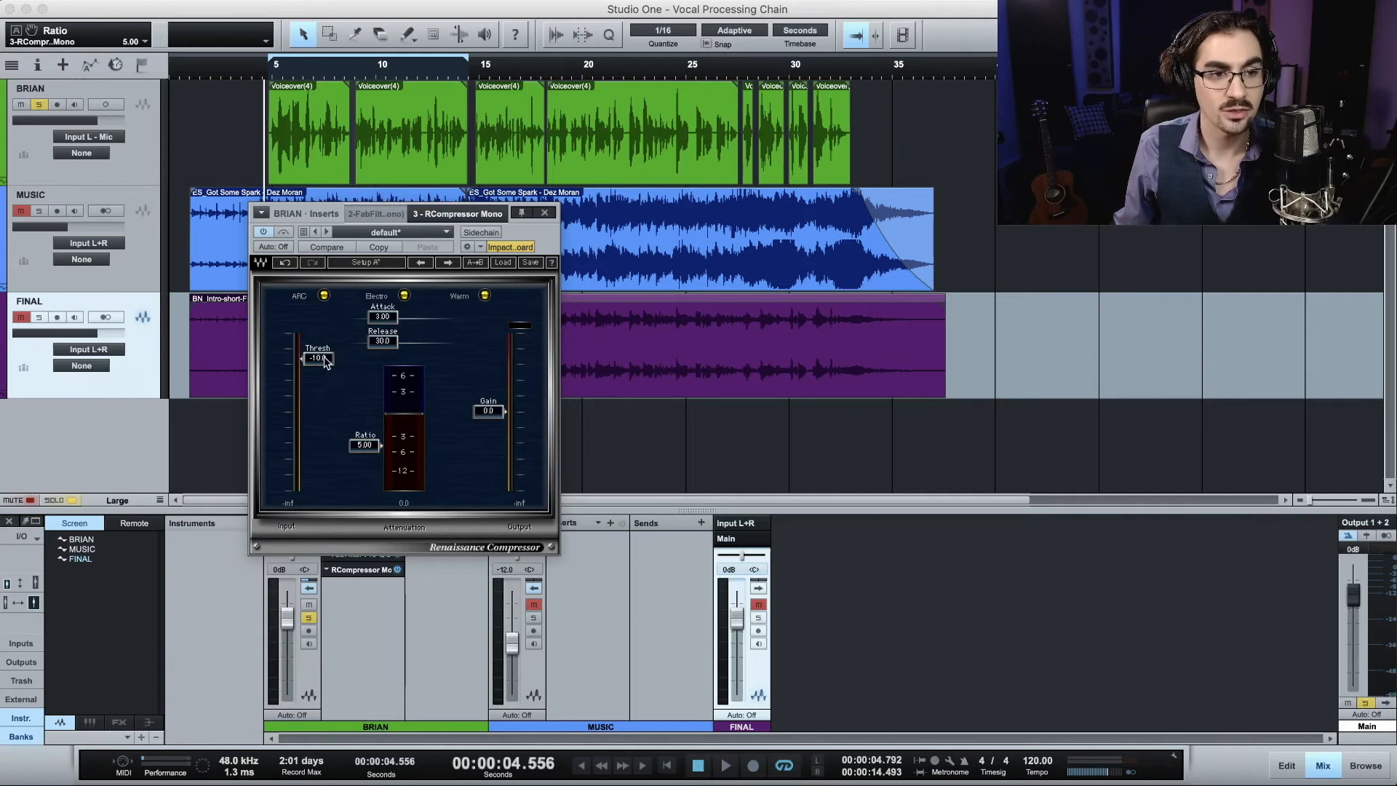
{"action": "mouse_move", "coordinate": [268, 73]}
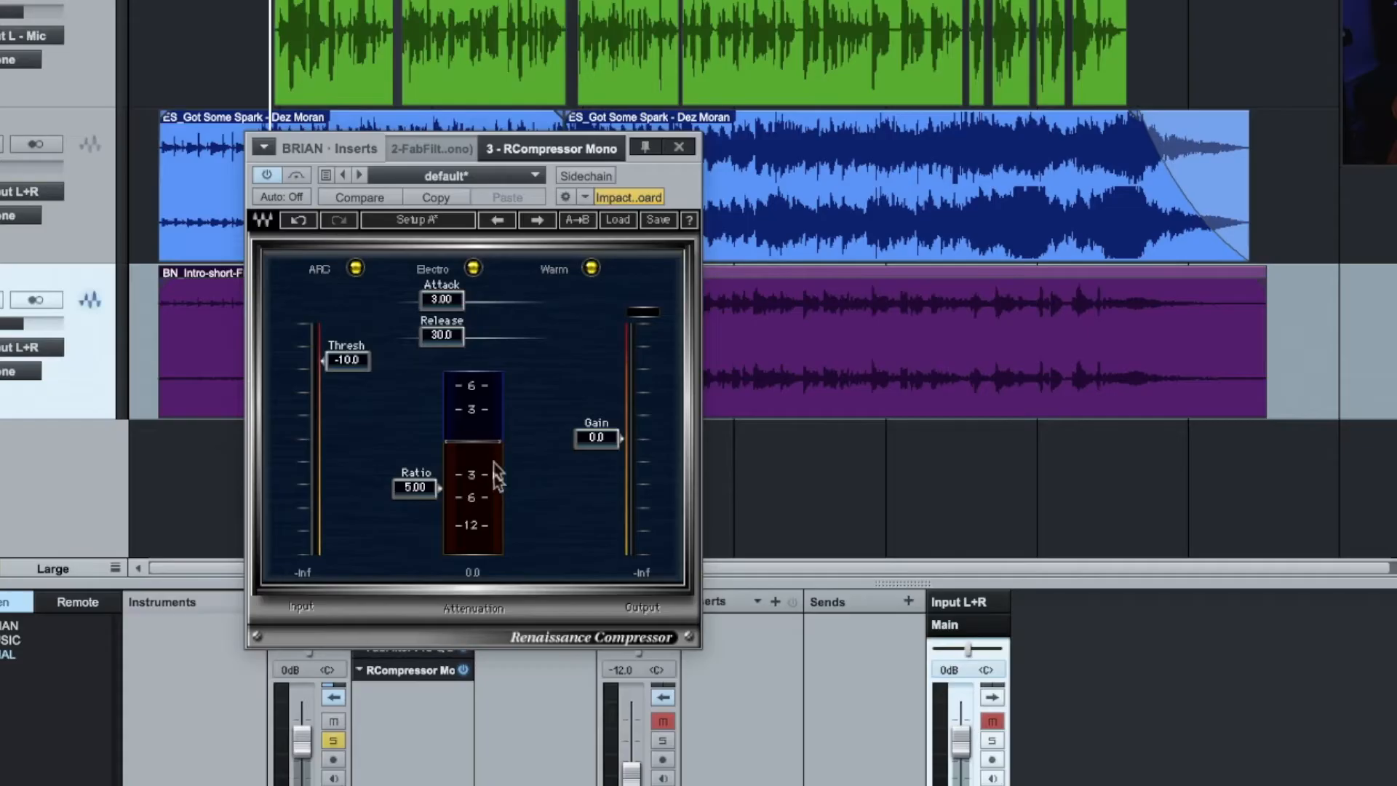
{"action": "mouse_move", "coordinate": [482, 493]}
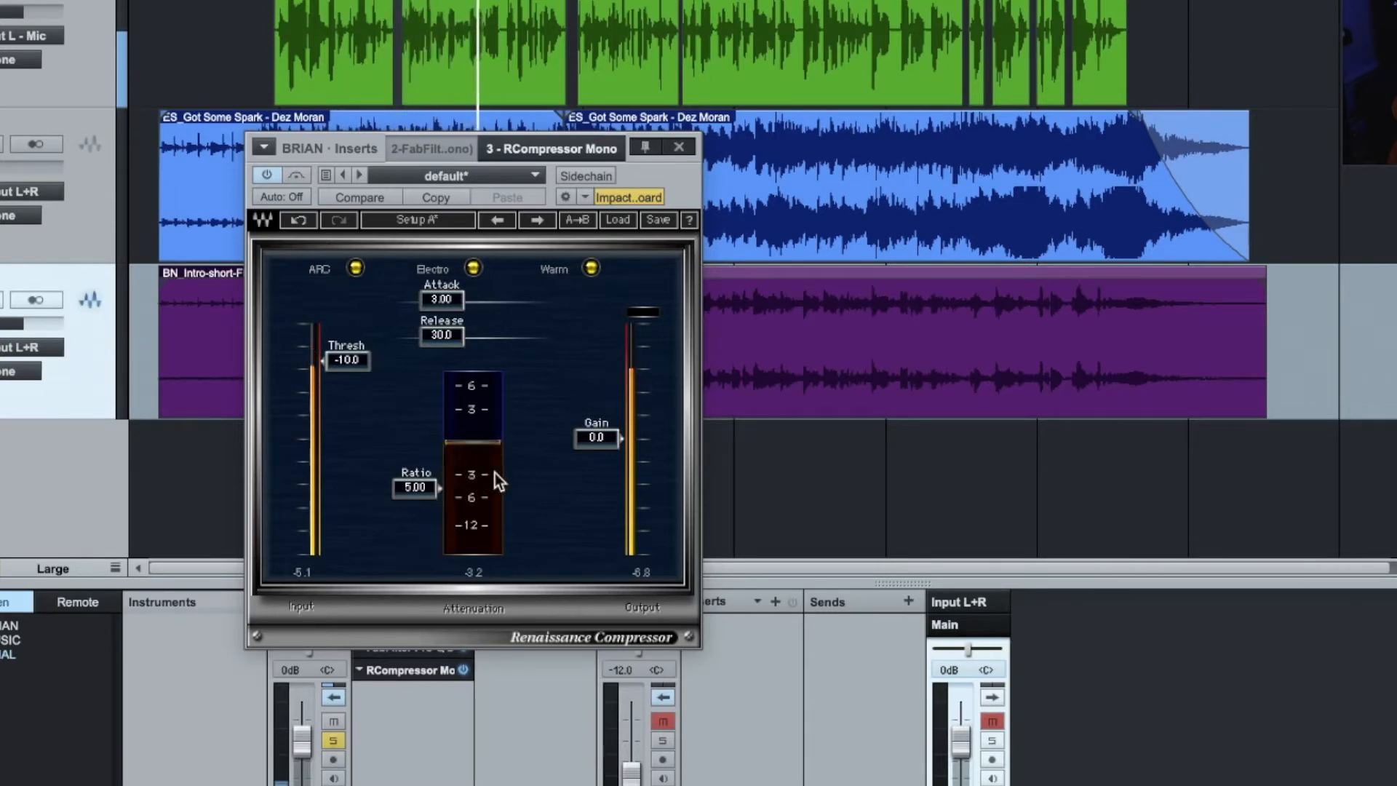
{"action": "mouse_move", "coordinate": [445, 477]}
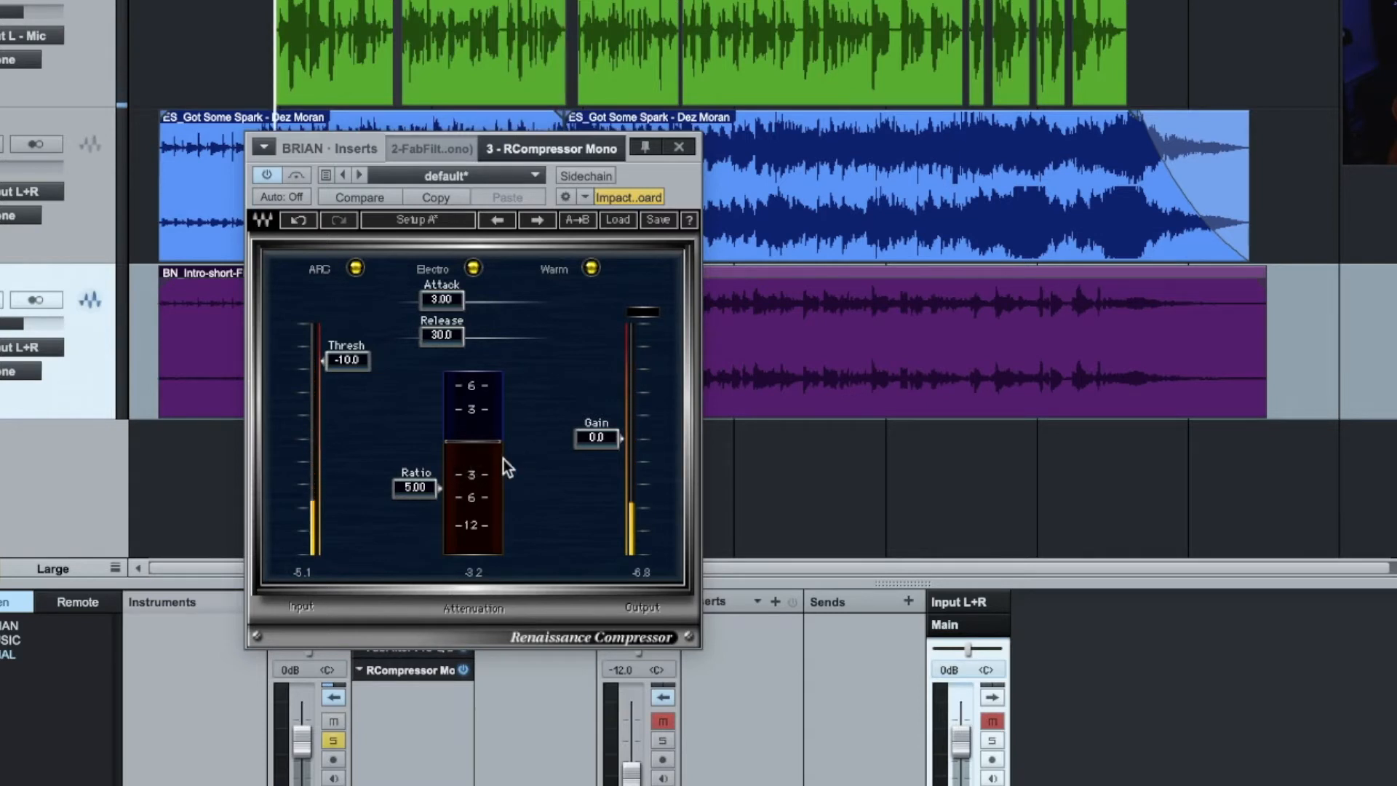
{"action": "mouse_move", "coordinate": [489, 455]}
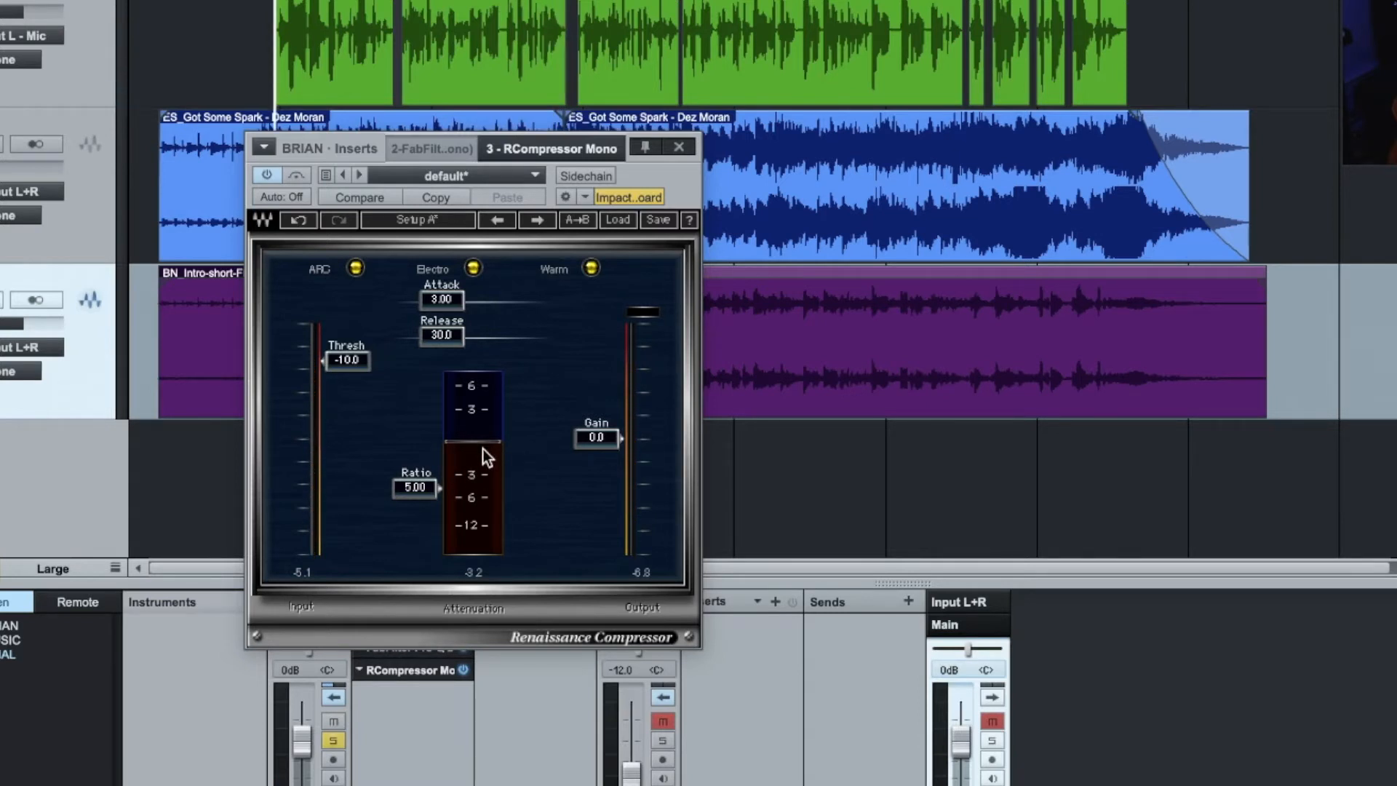
{"action": "mouse_move", "coordinate": [454, 471]}
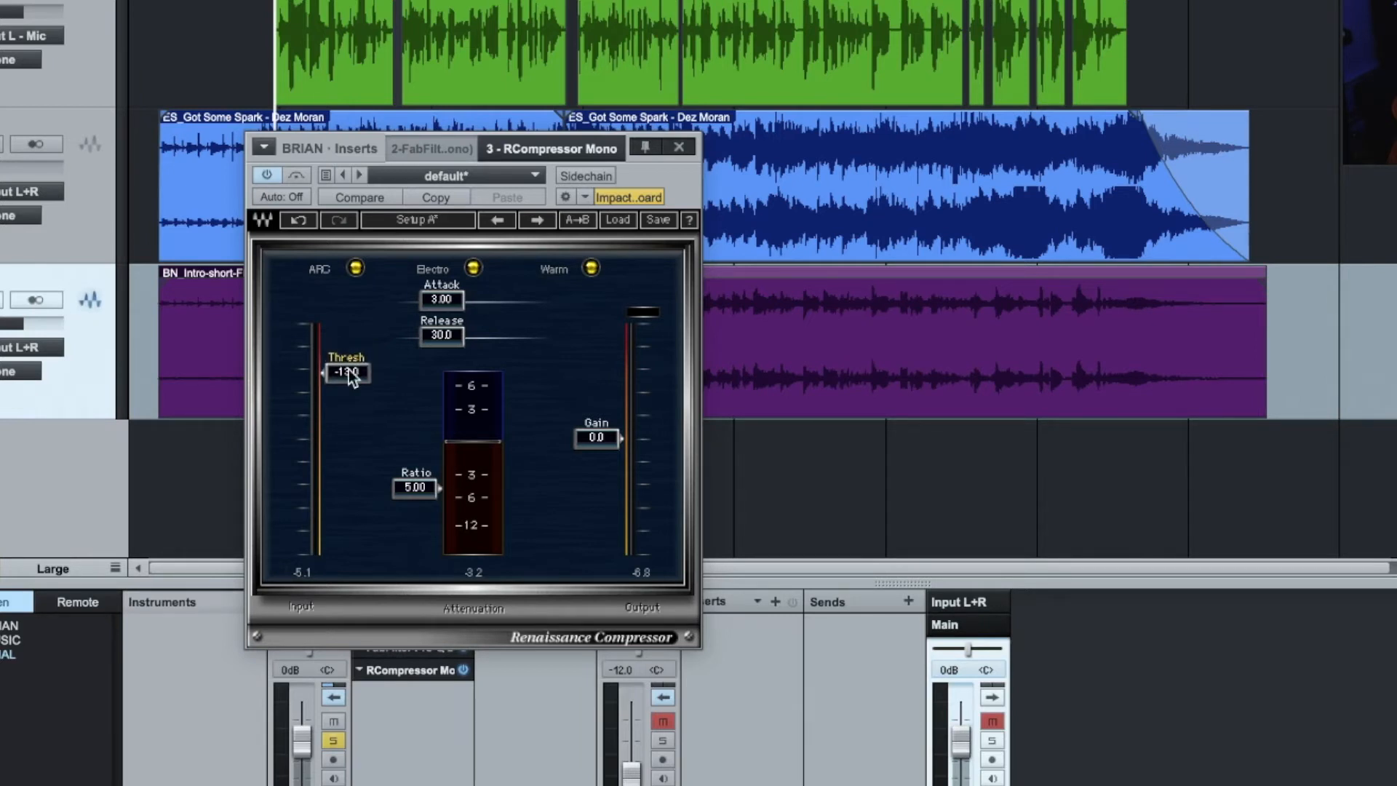
{"action": "mouse_move", "coordinate": [402, 410]}
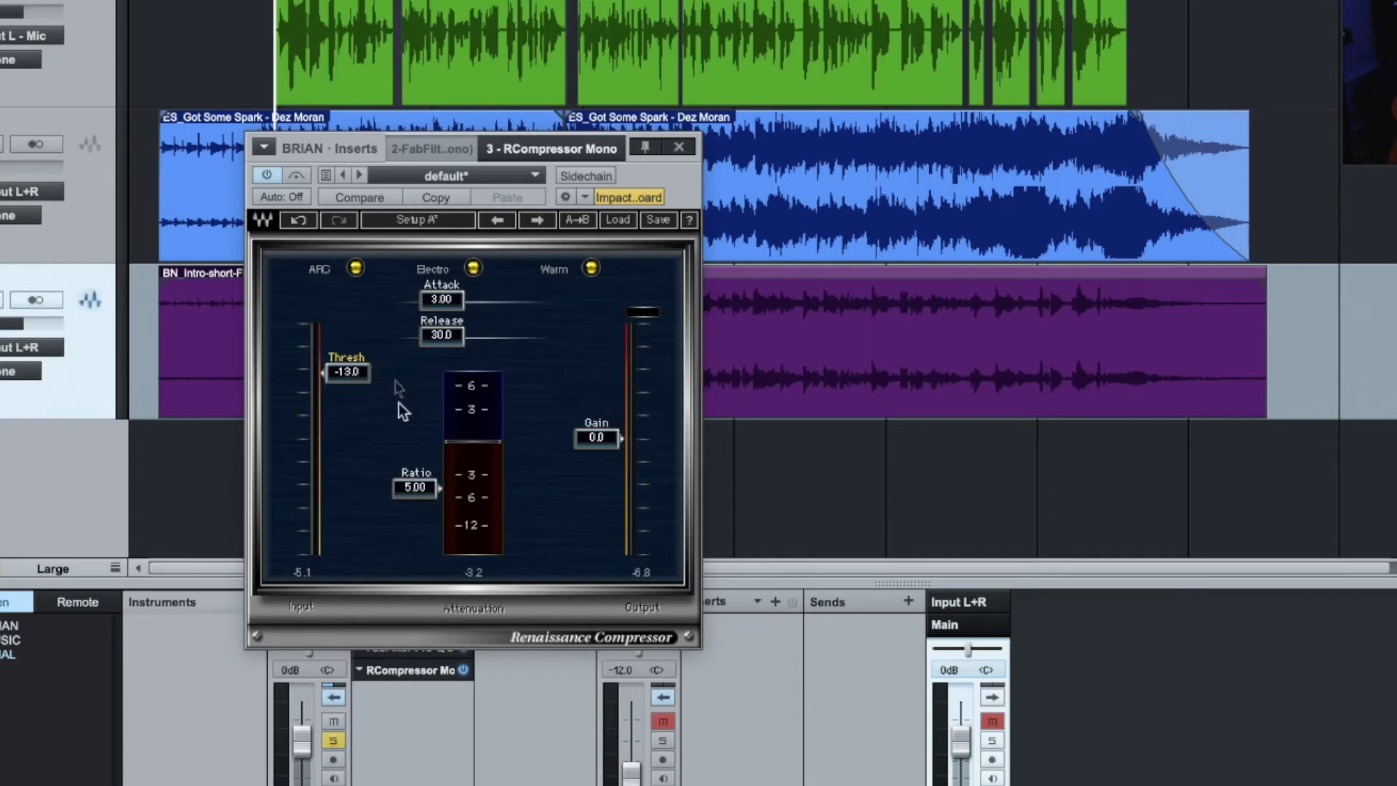
{"action": "mouse_move", "coordinate": [538, 486]}
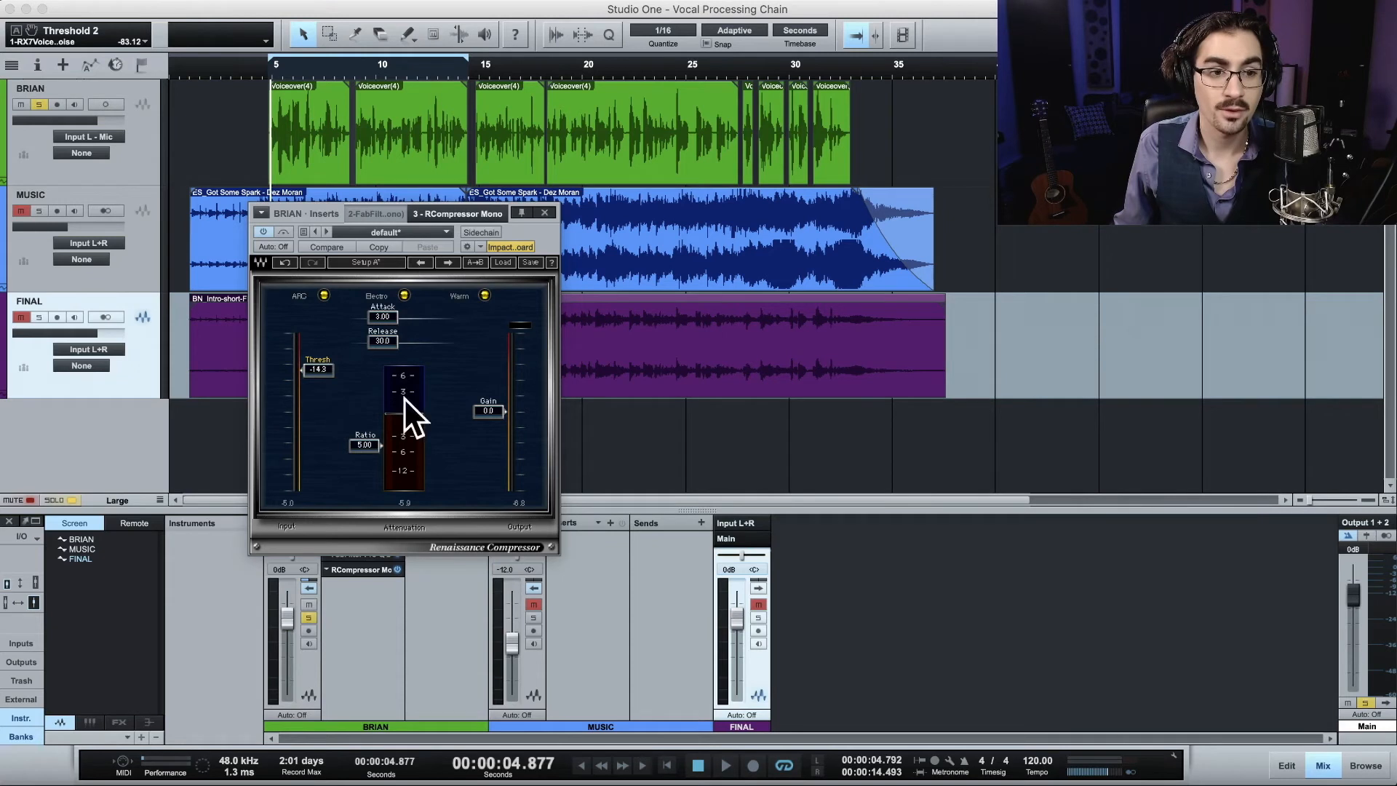
Set Renaissance Compressor makeup gain to 3.0 dB and bypass it off and on to compare
{"action": "left_click", "coordinate": [486, 411]}
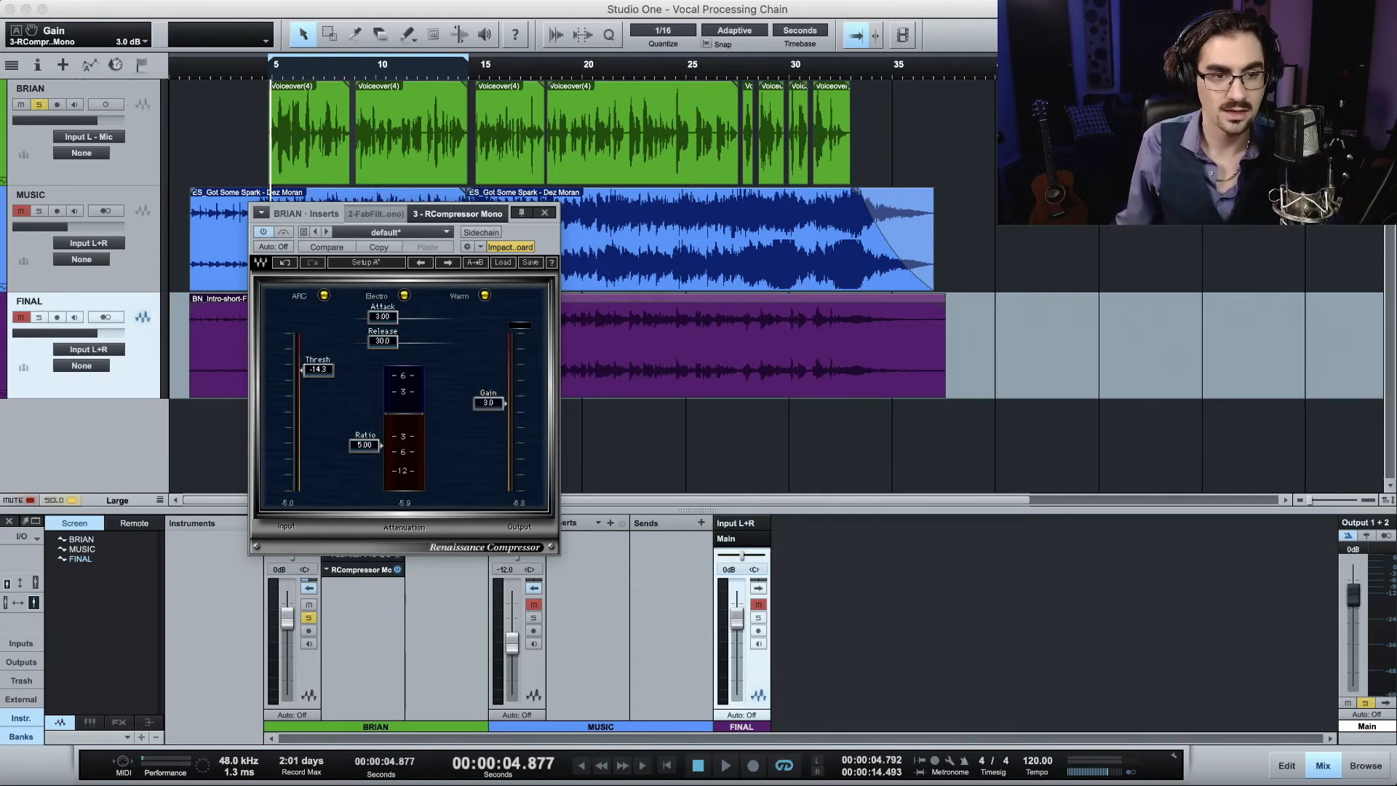
{"action": "left_click", "coordinate": [284, 232]}
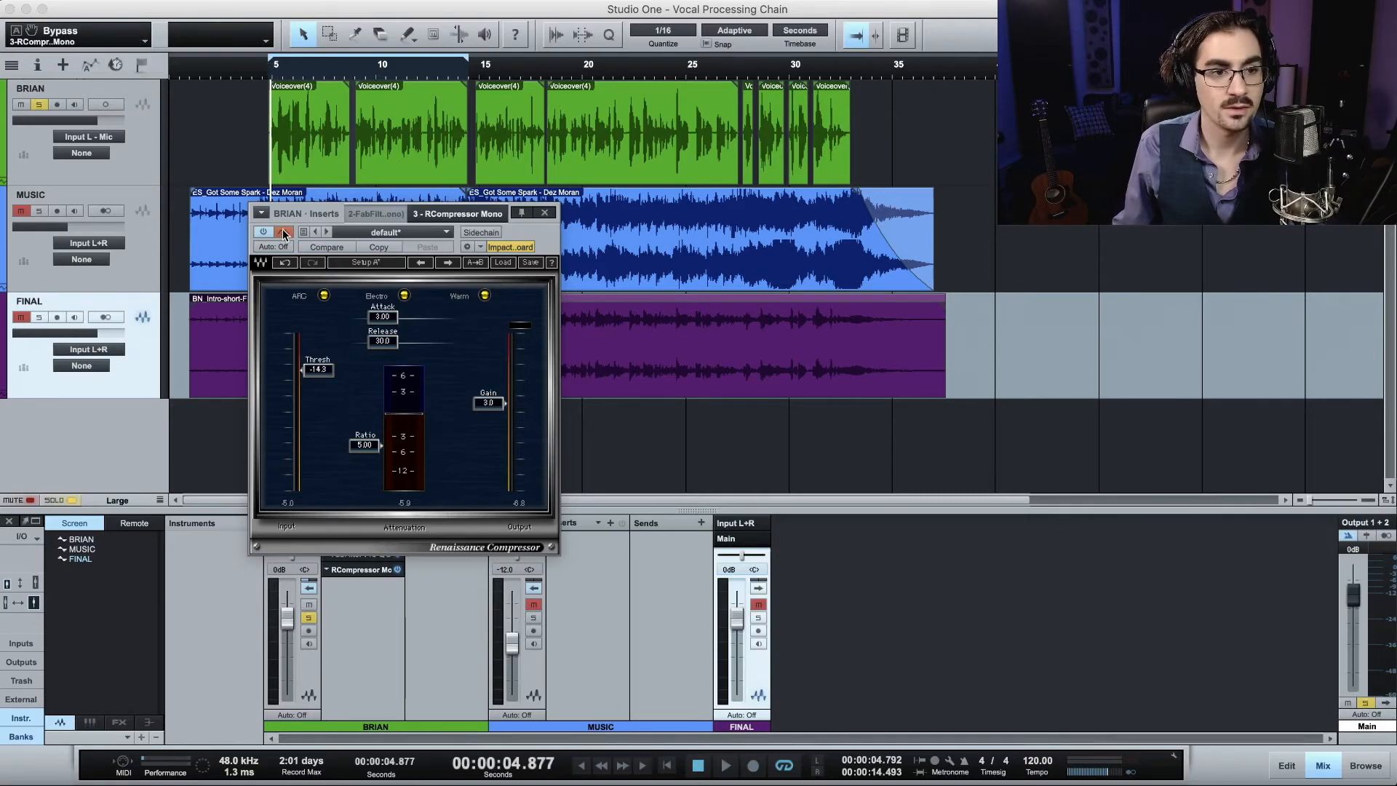
{"action": "left_click", "coordinate": [284, 231]}
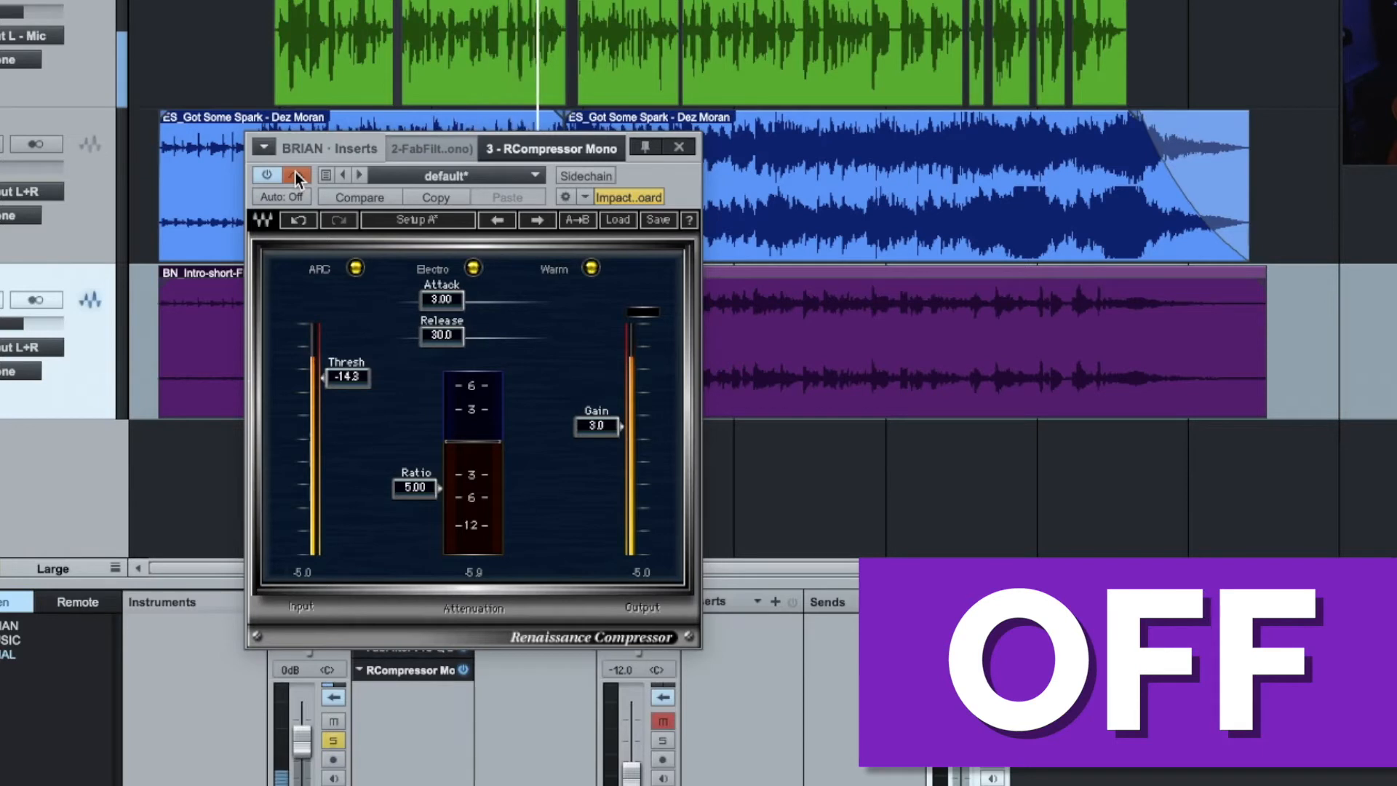
{"action": "left_click", "coordinate": [297, 174]}
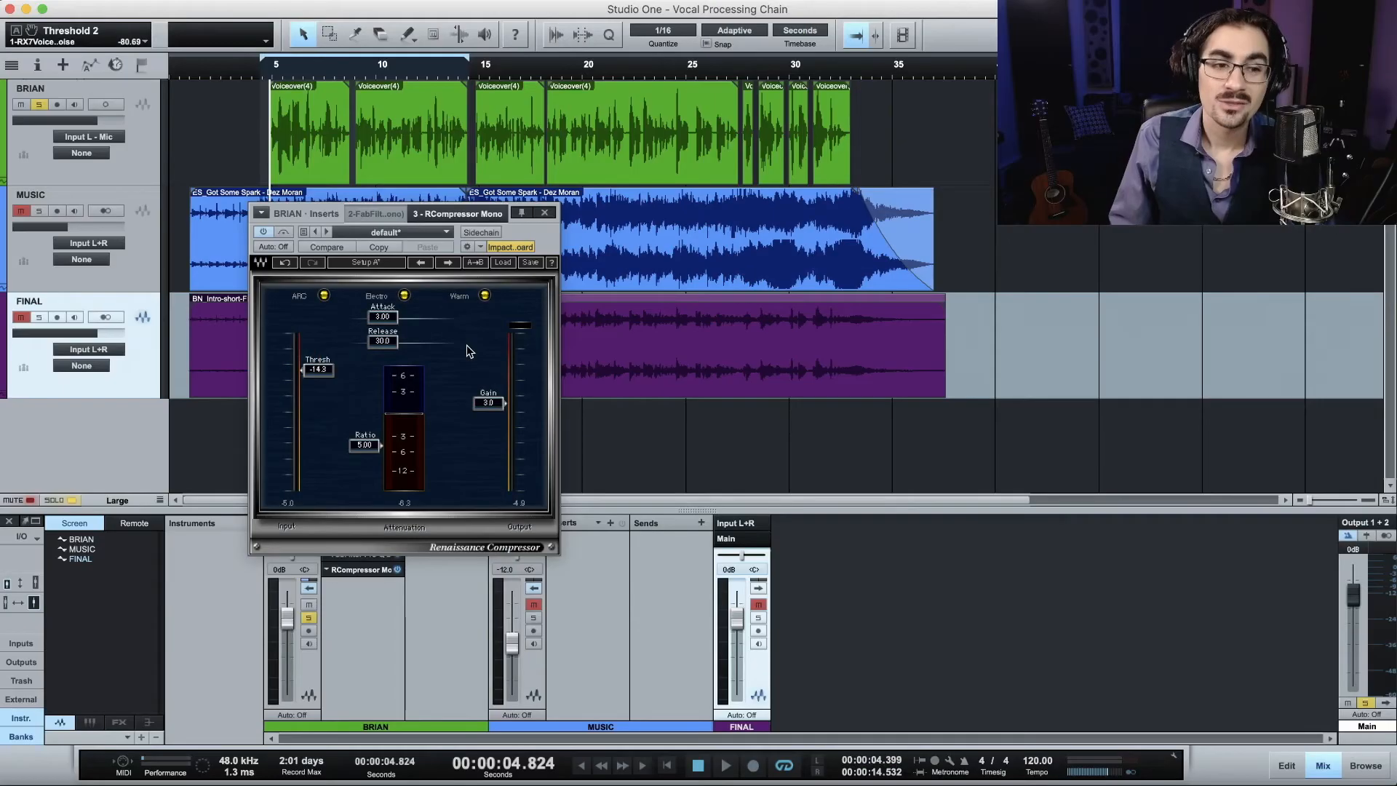
Review Pro-Q 2 and RX 7 Voice De-noise in the inserts window header
{"action": "left_click", "coordinate": [504, 214]}
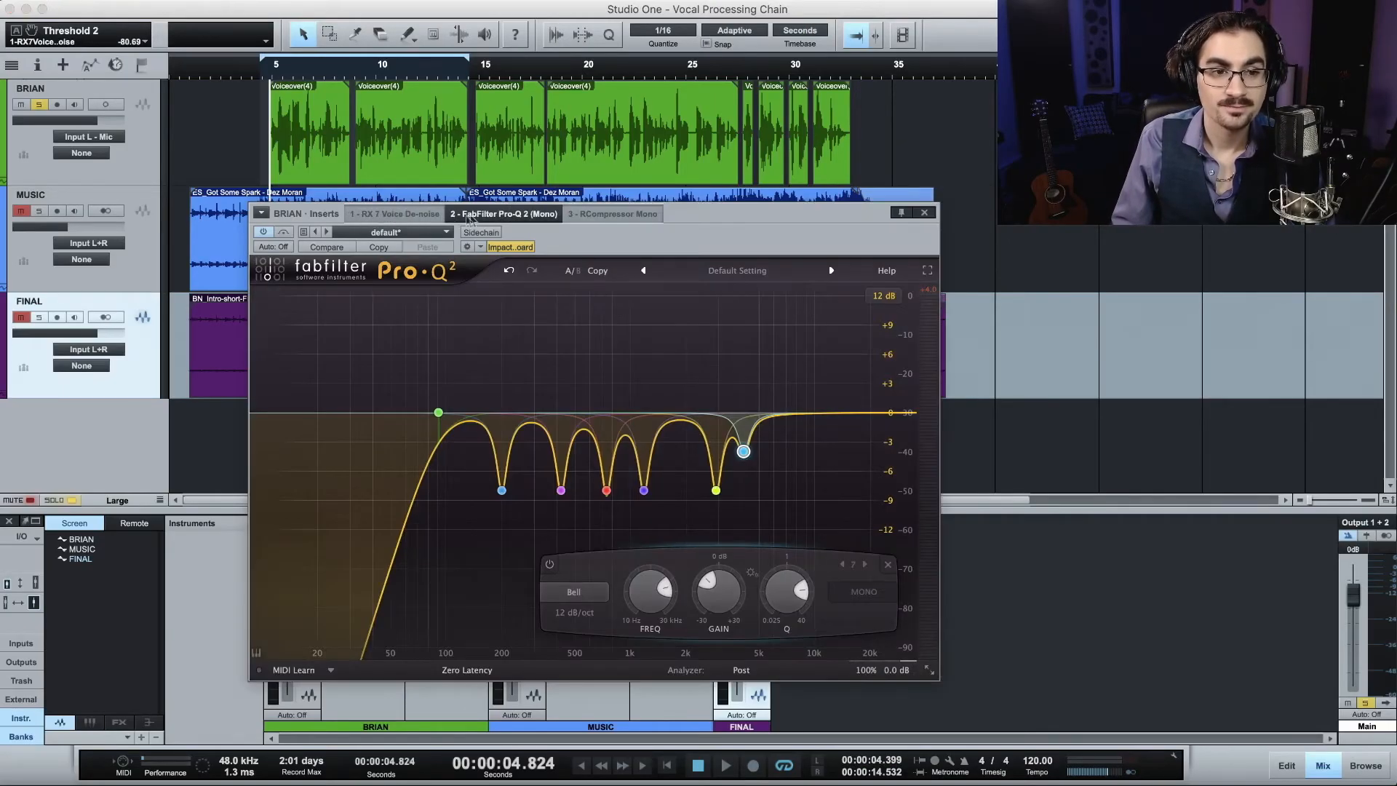
{"action": "left_click", "coordinate": [394, 214]}
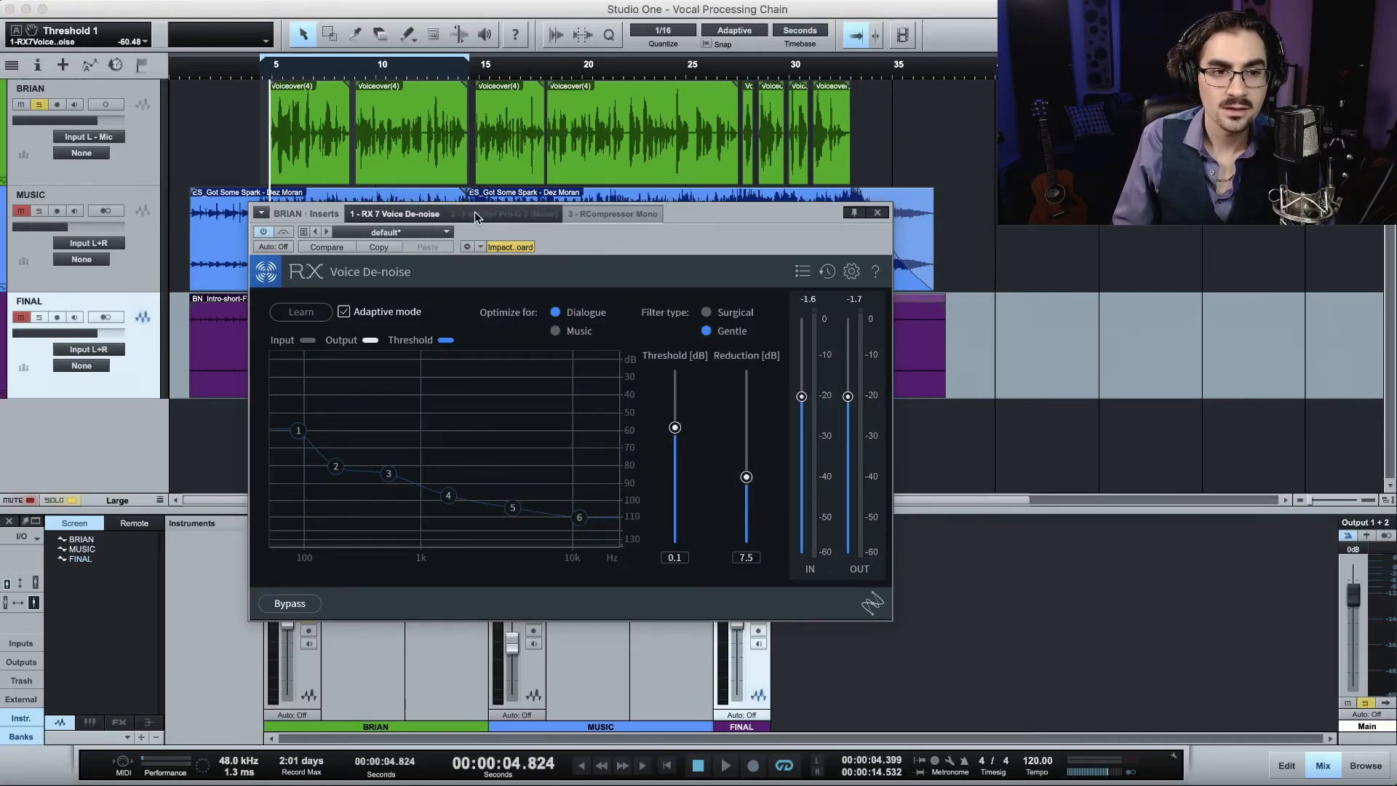
{"action": "left_click", "coordinate": [612, 213]}
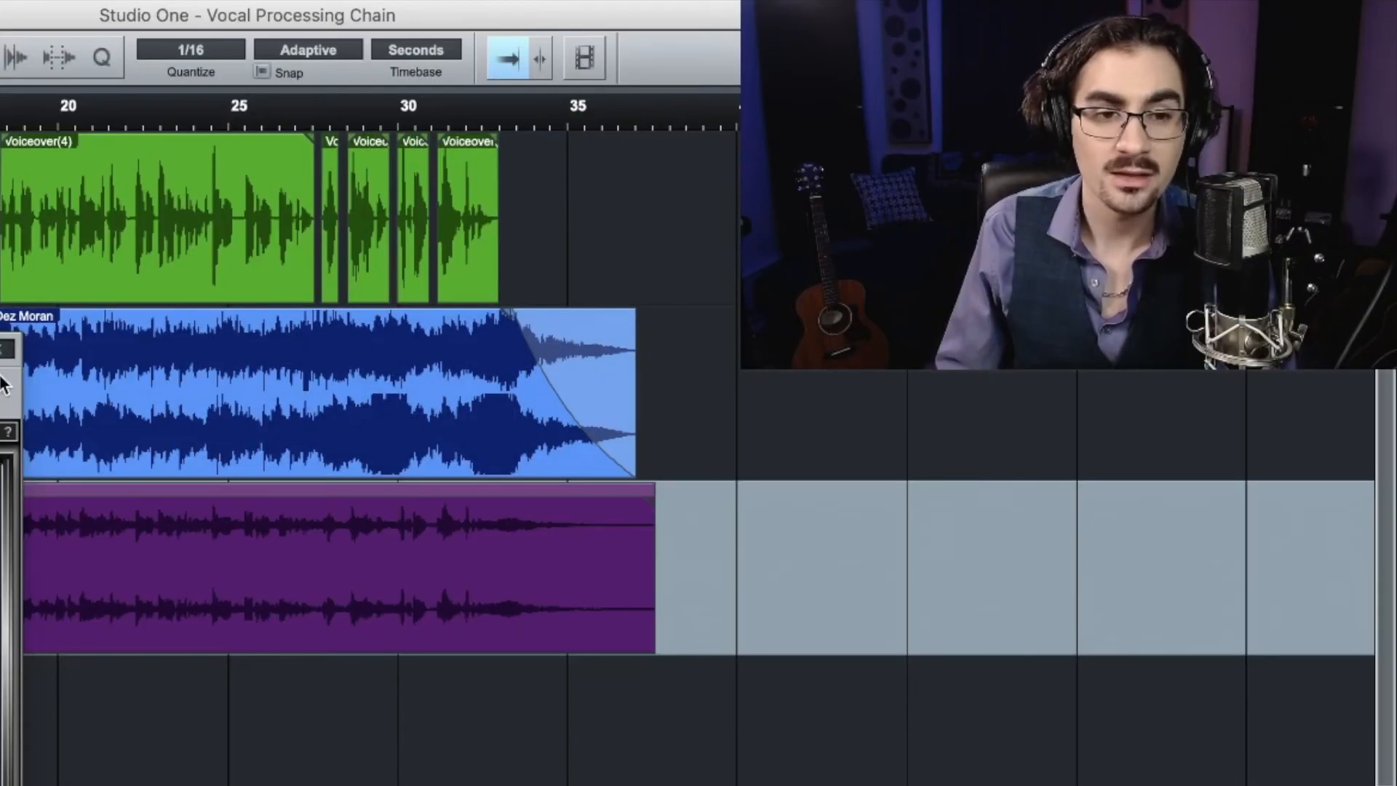
{"action": "mouse_move", "coordinate": [4, 361]}
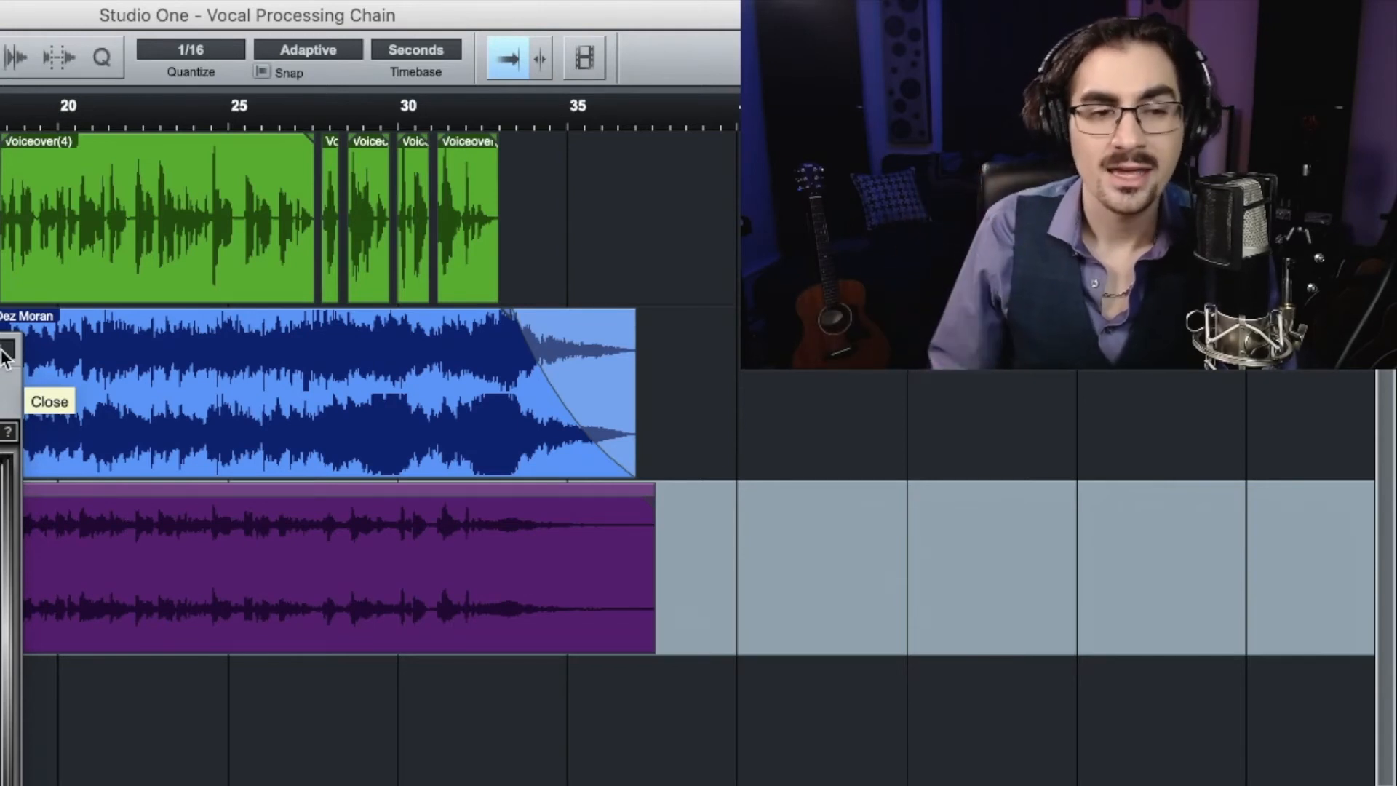
{"action": "mouse_move", "coordinate": [316, 549]}
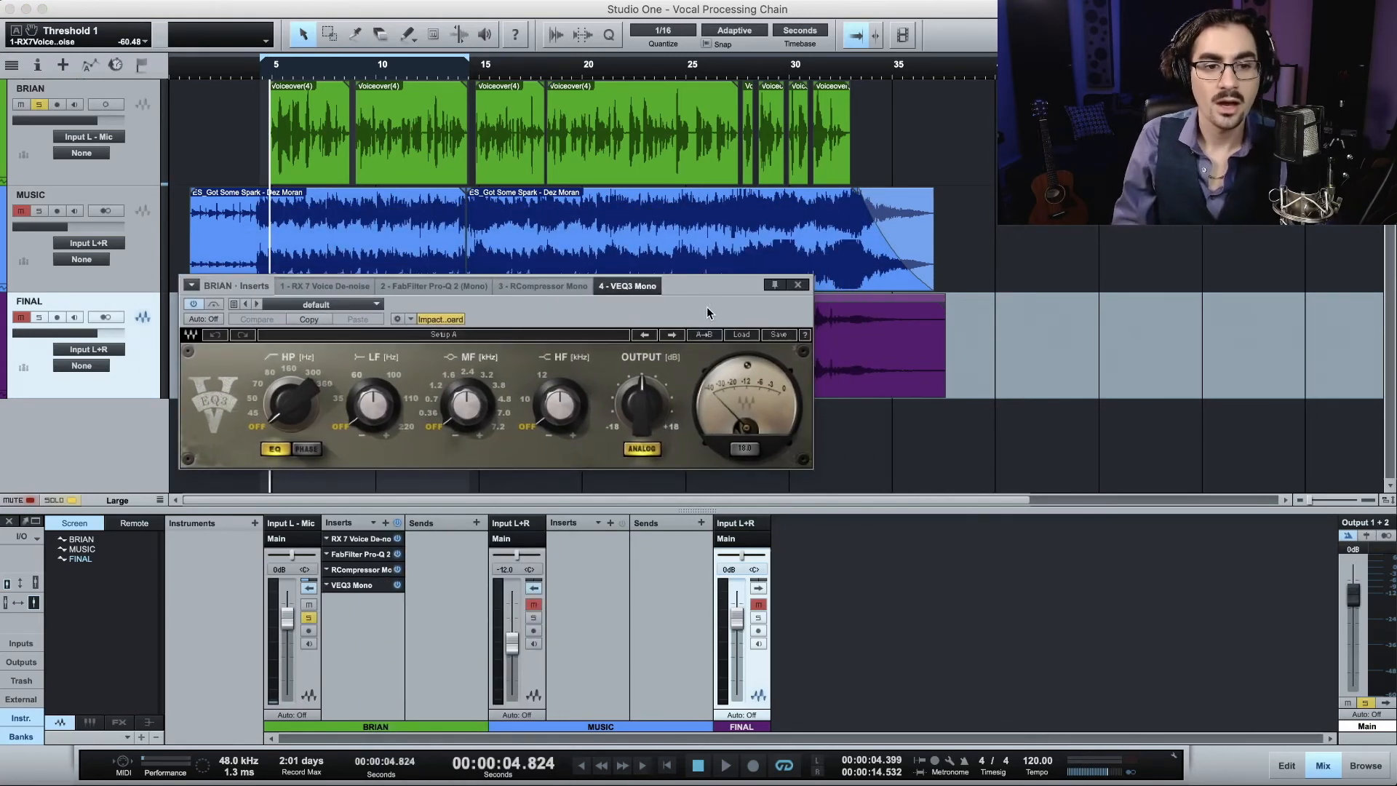
{"action": "mouse_move", "coordinate": [436, 557]}
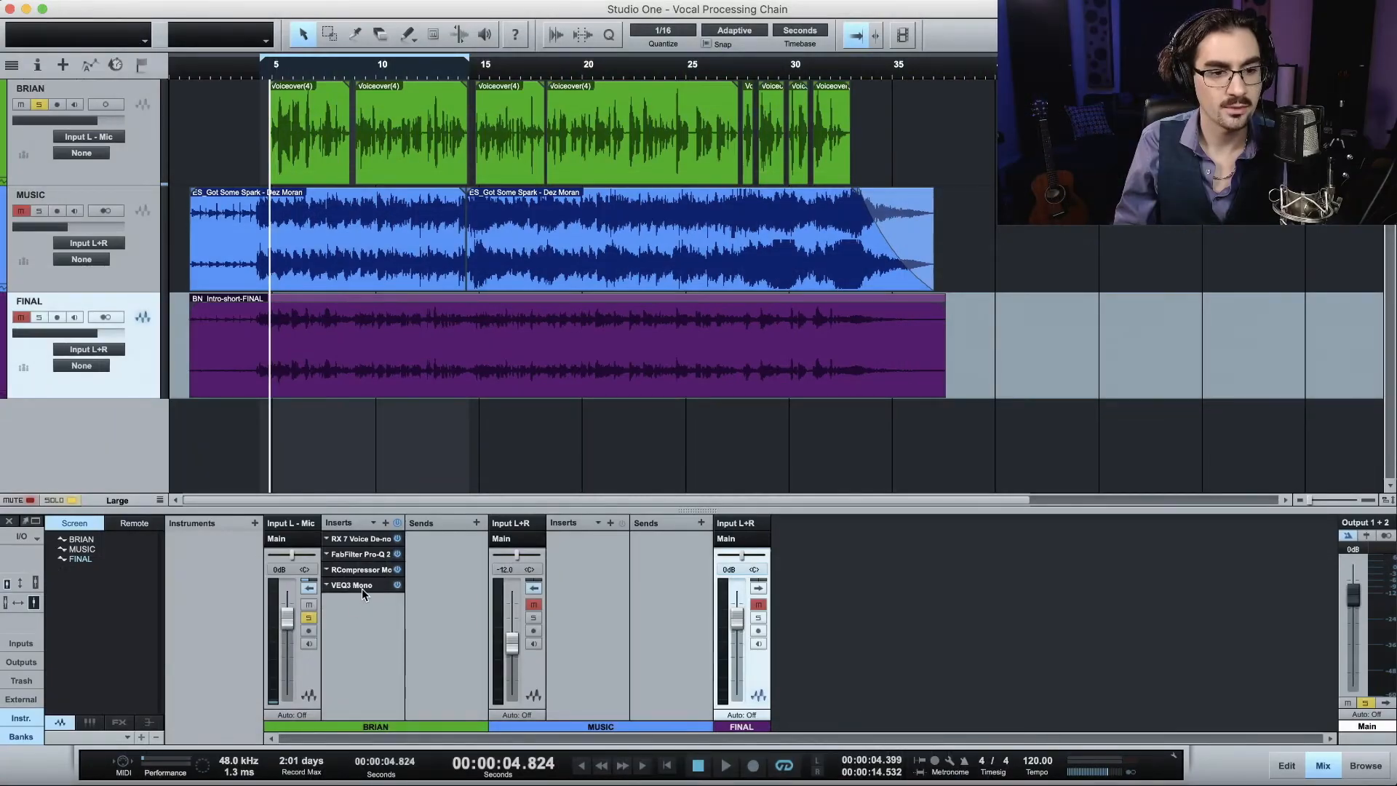
Boost VEQ3 Mono's MF around 4.8 kHz by 3.0 dB and check it against Pro-Q 2's 4.3 kHz cut
{"action": "double_click", "coordinate": [353, 584]}
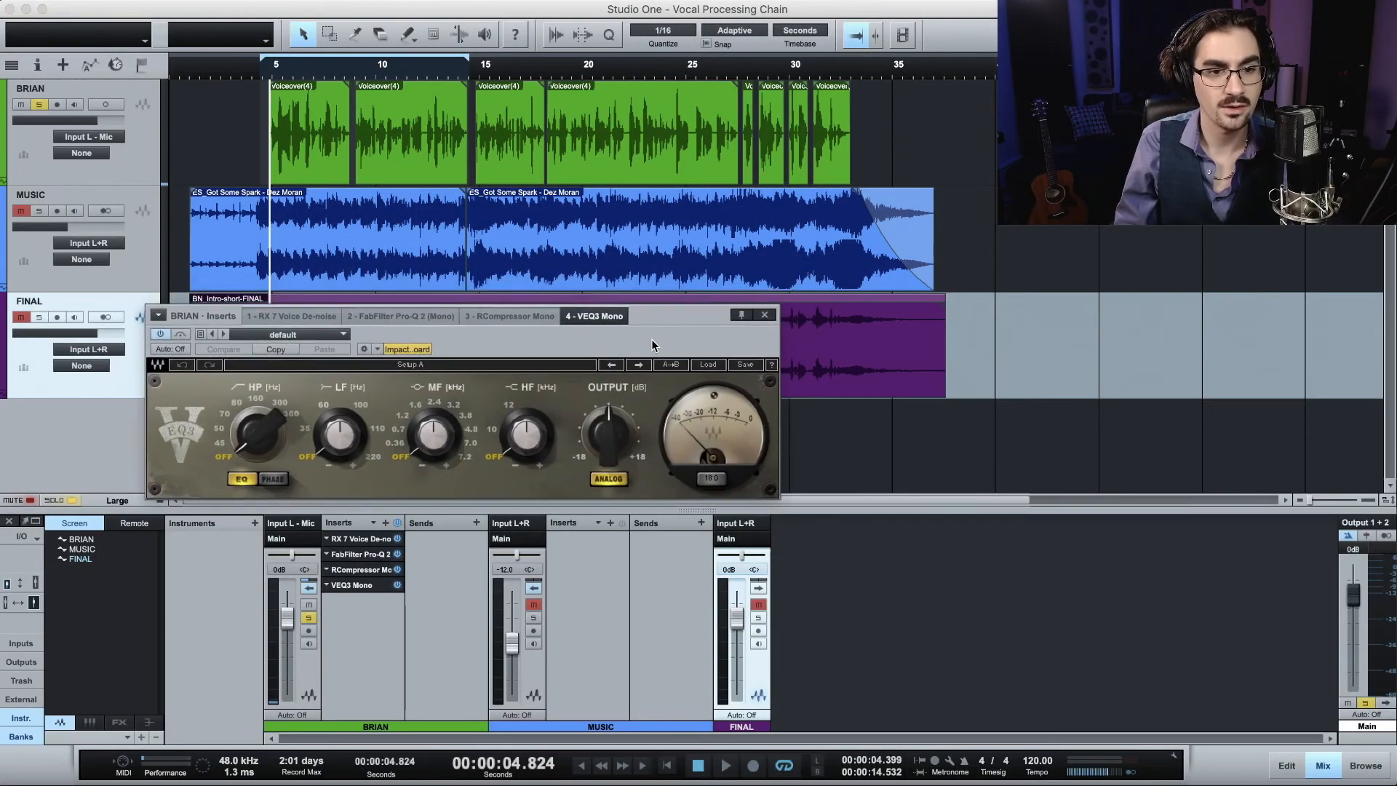
{"action": "mouse_move", "coordinate": [545, 348]}
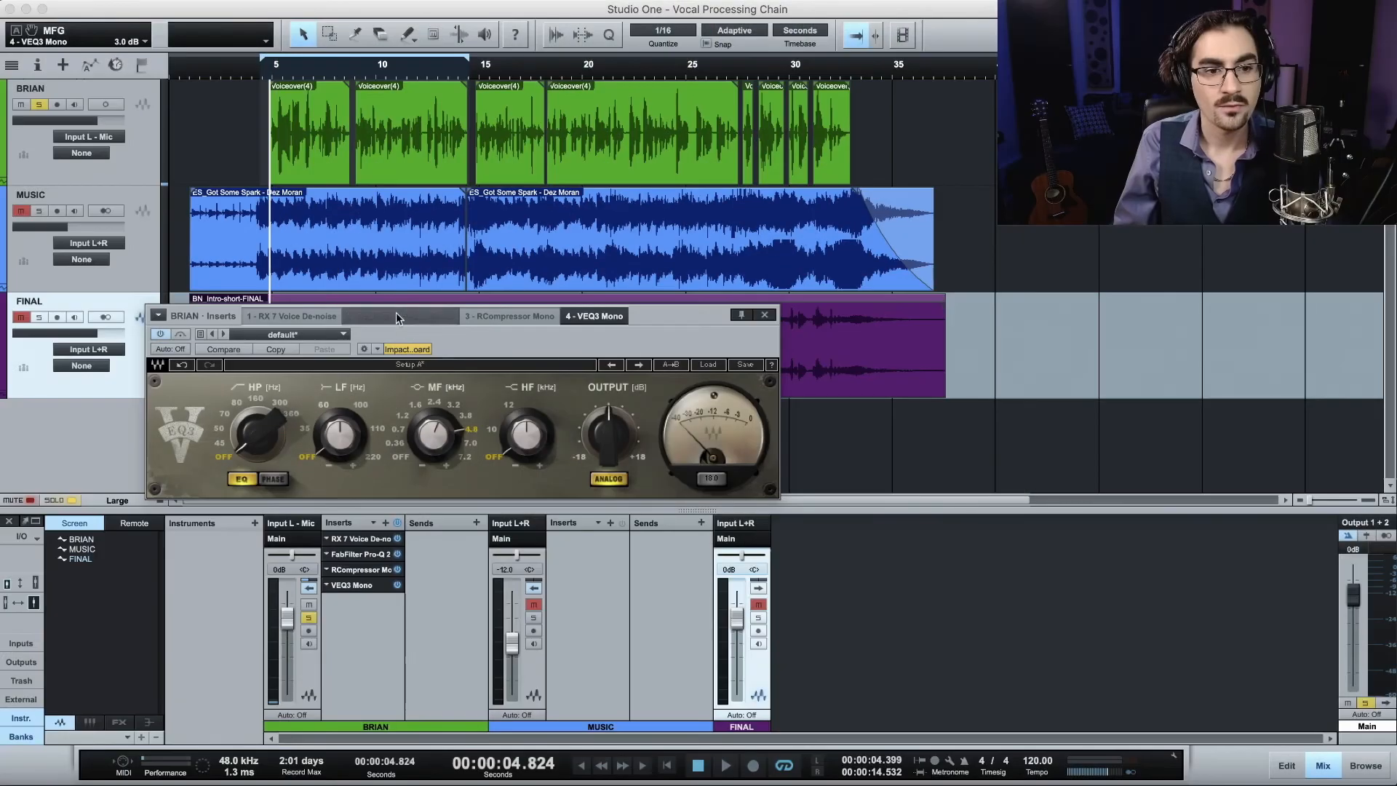
{"action": "left_click", "coordinate": [400, 316]}
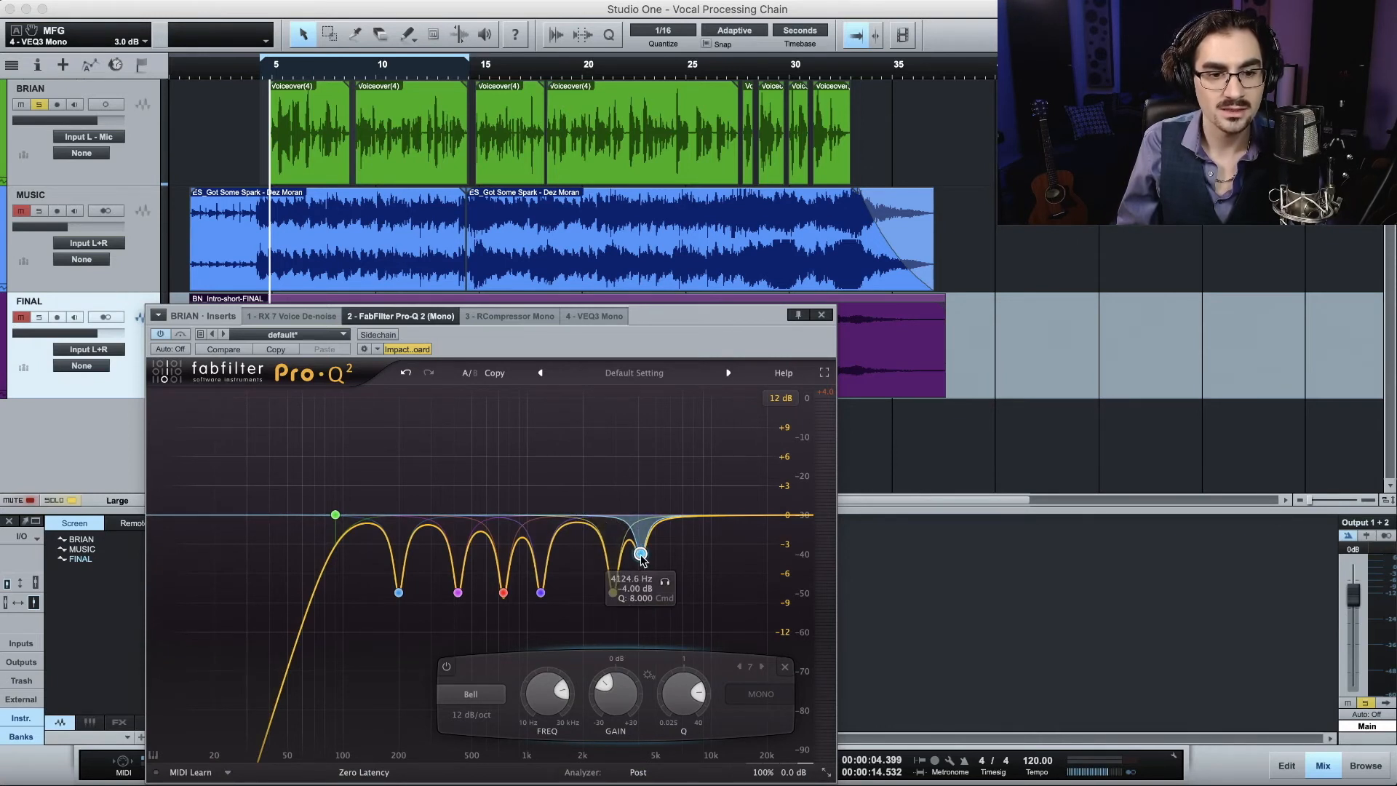
{"action": "mouse_move", "coordinate": [641, 541]}
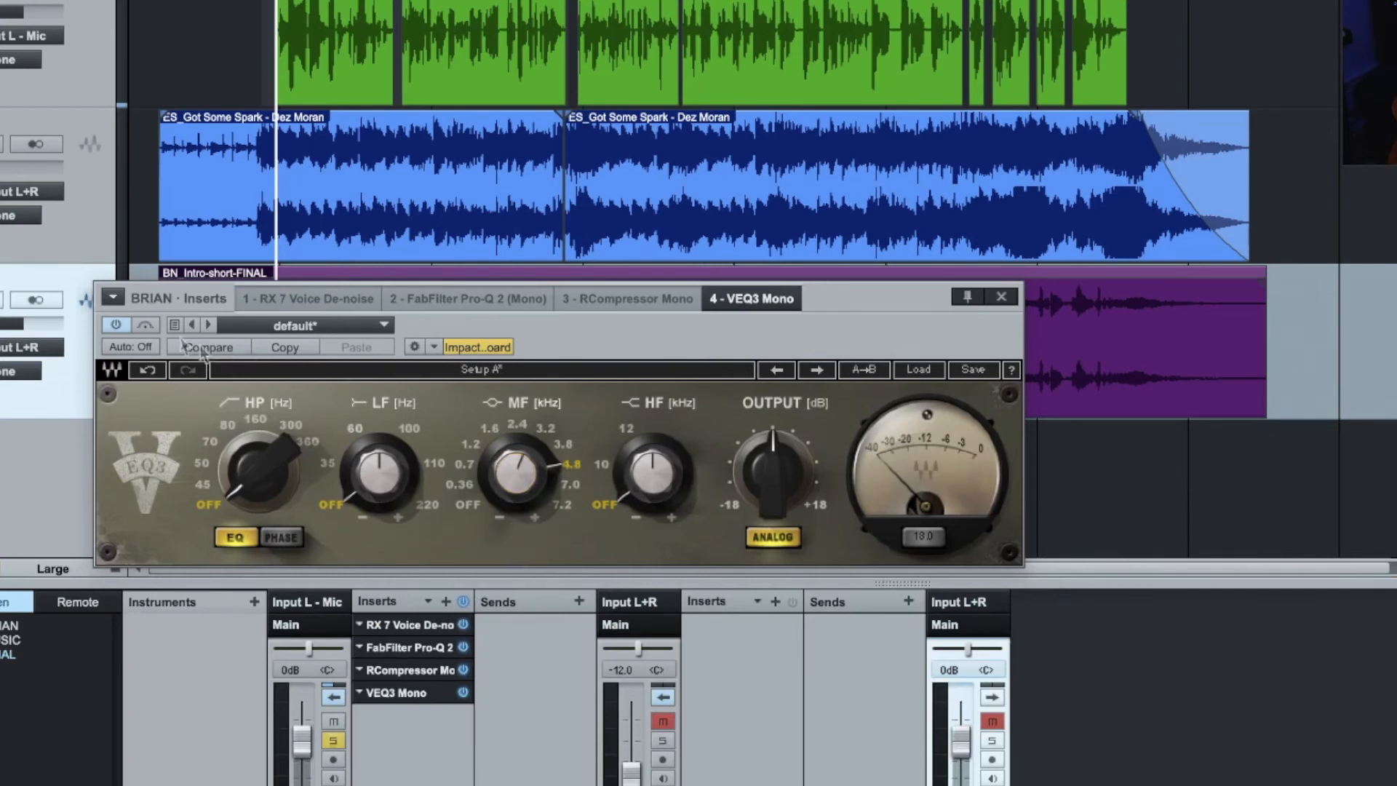
Bypass VEQ3 Mono off and back on to compare, then close its window
{"action": "left_click", "coordinate": [144, 323]}
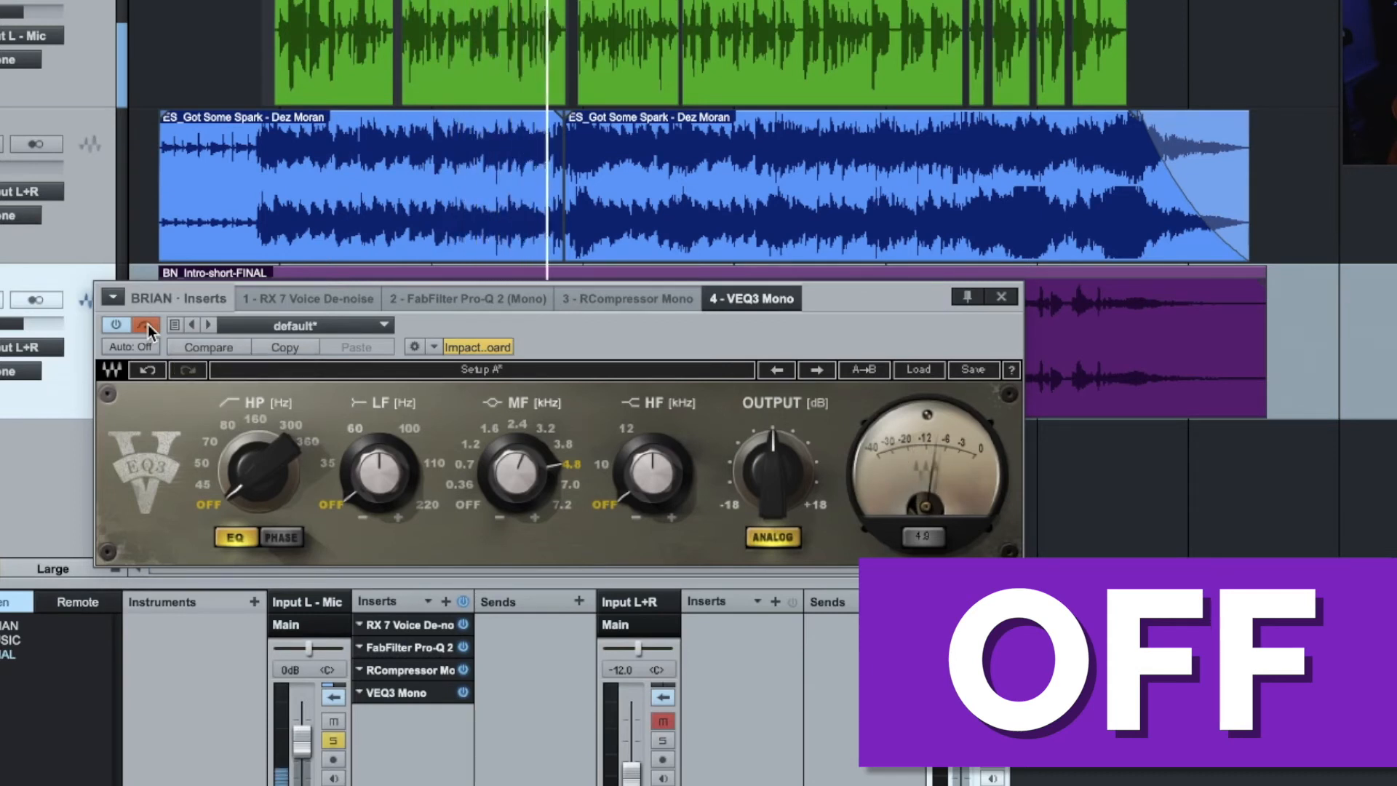
{"action": "left_click", "coordinate": [148, 325]}
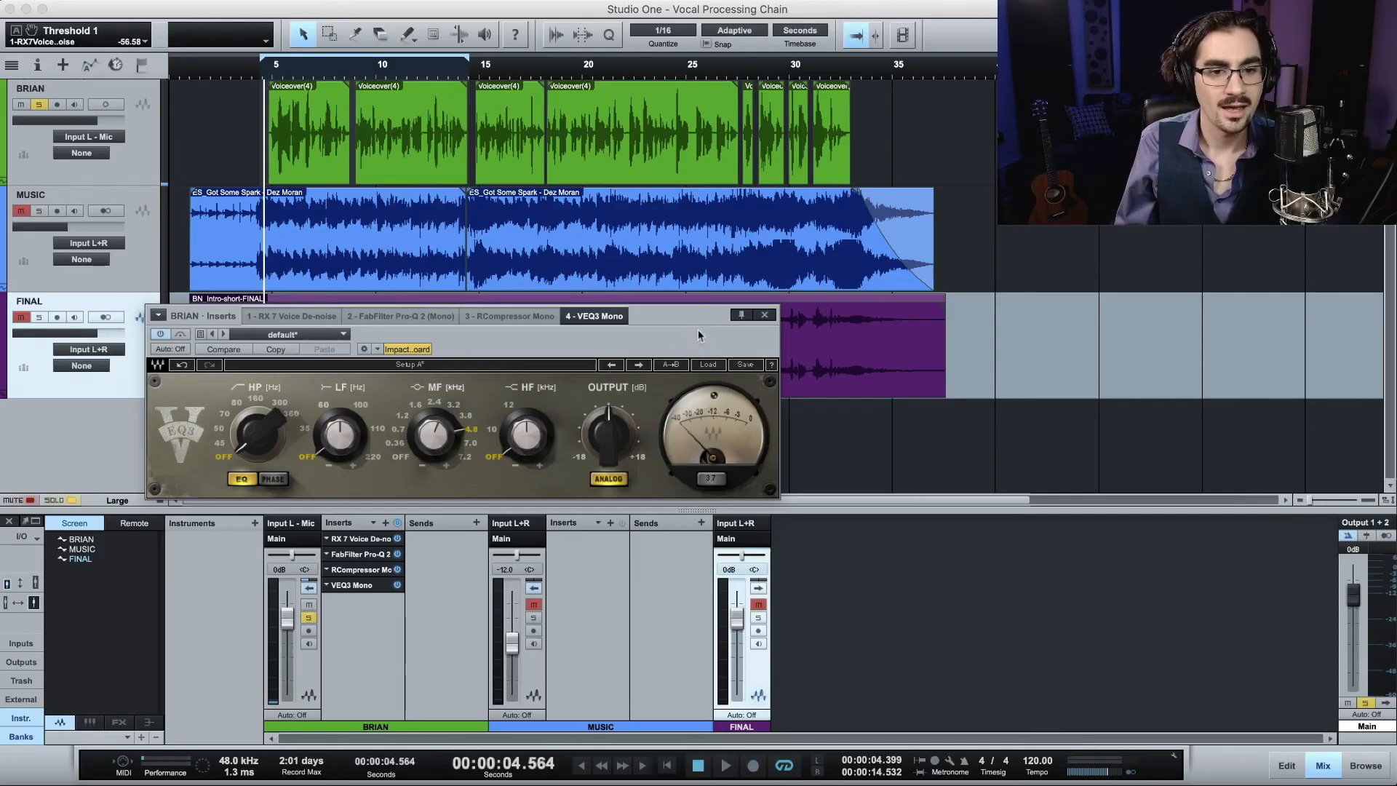
{"action": "left_click", "coordinate": [764, 314]}
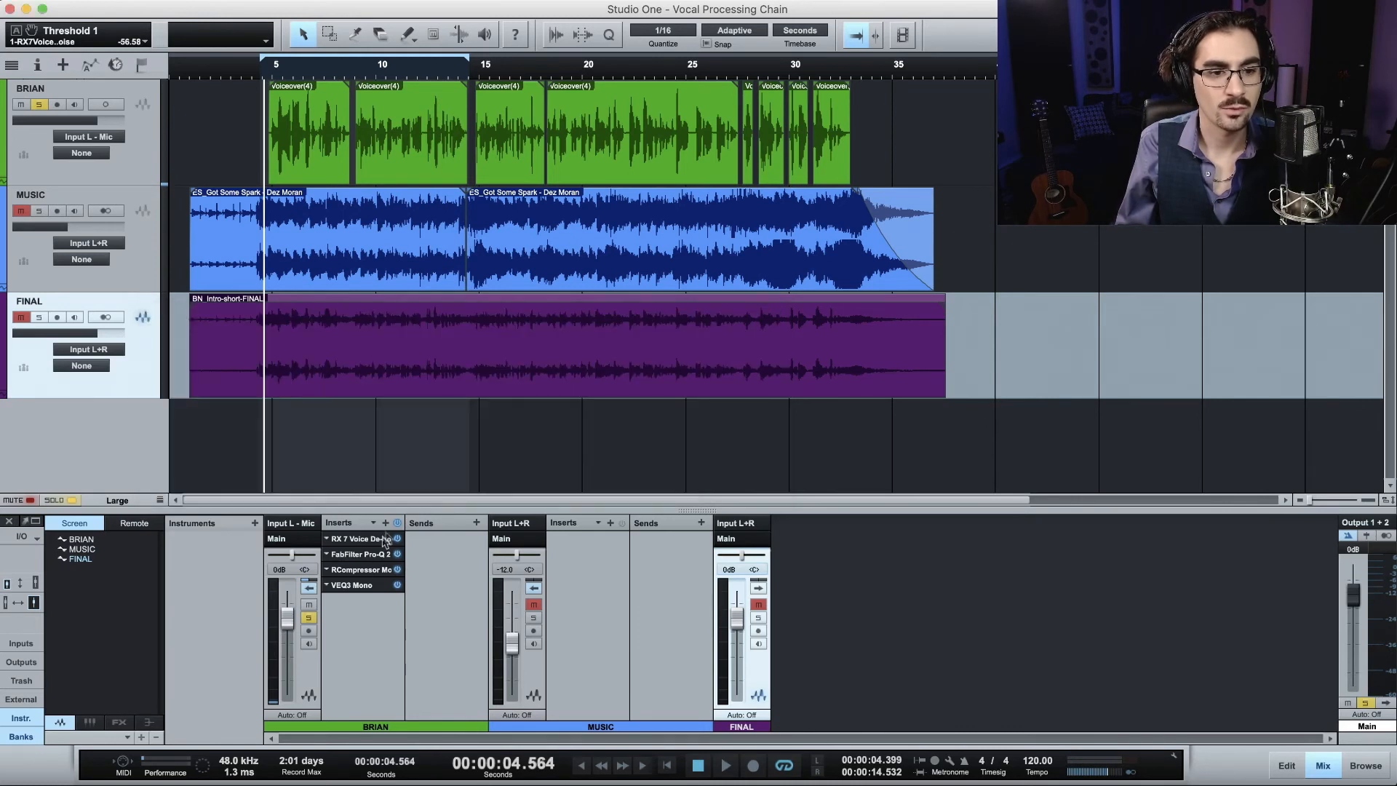